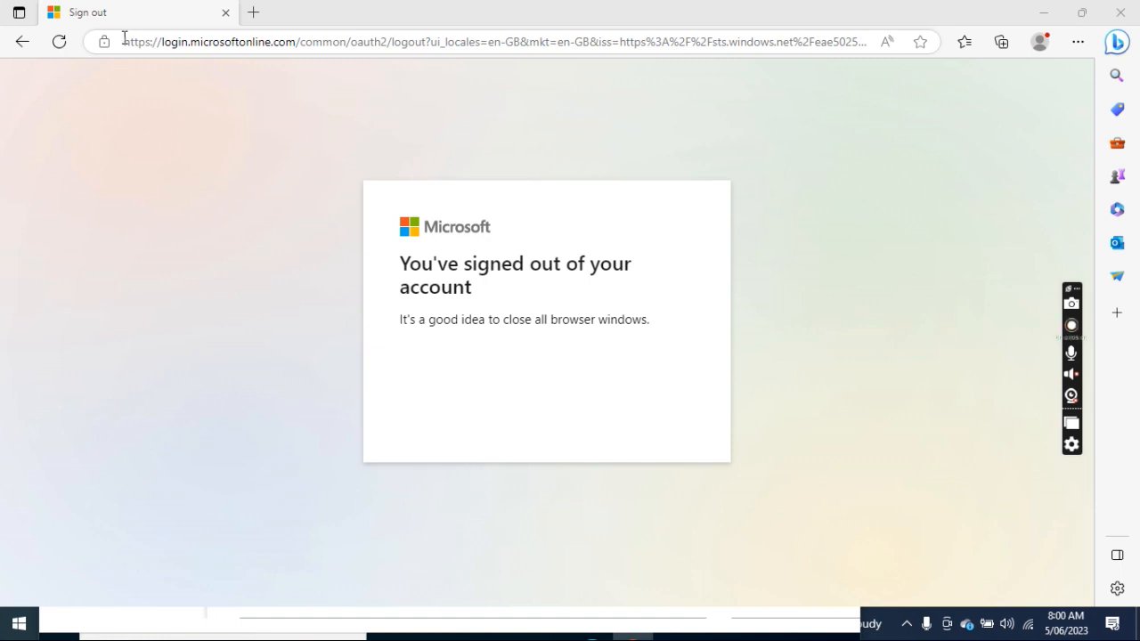
- Navigate Edge to admin.microsoft.com by entering 'admin' in the address bar
left_click(489, 43)
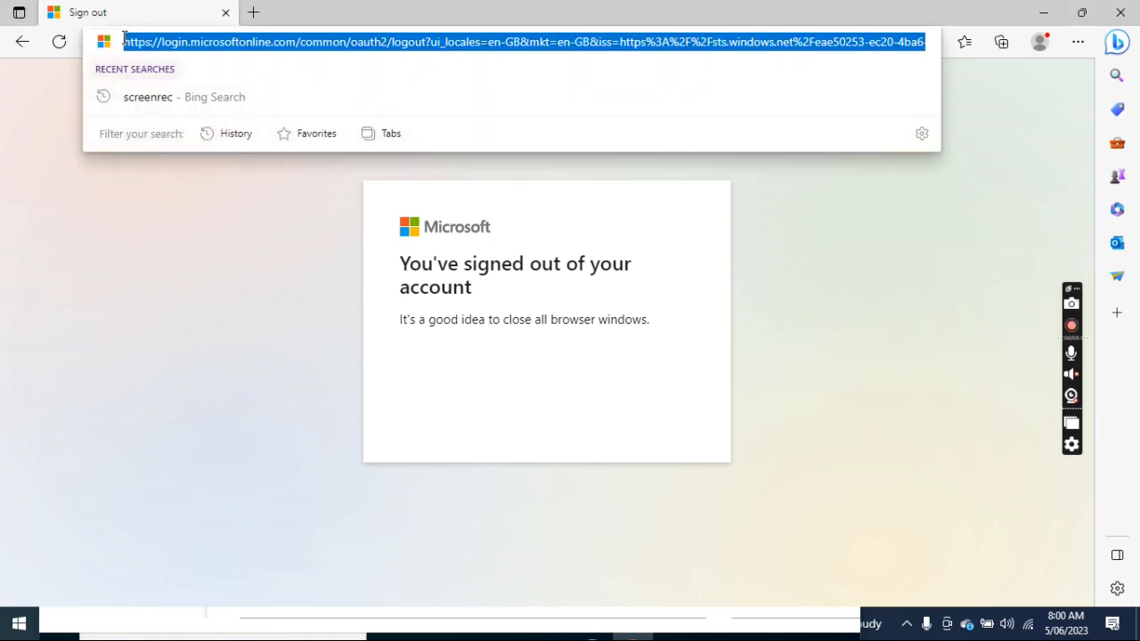
type("admin.microsoft.com")
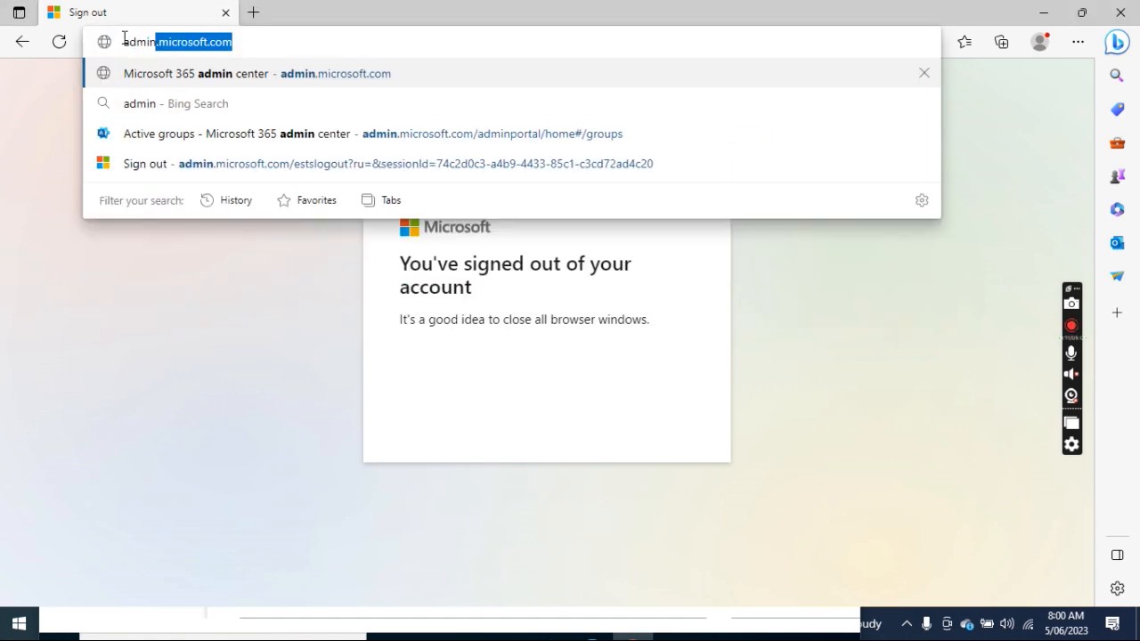
key("enter")
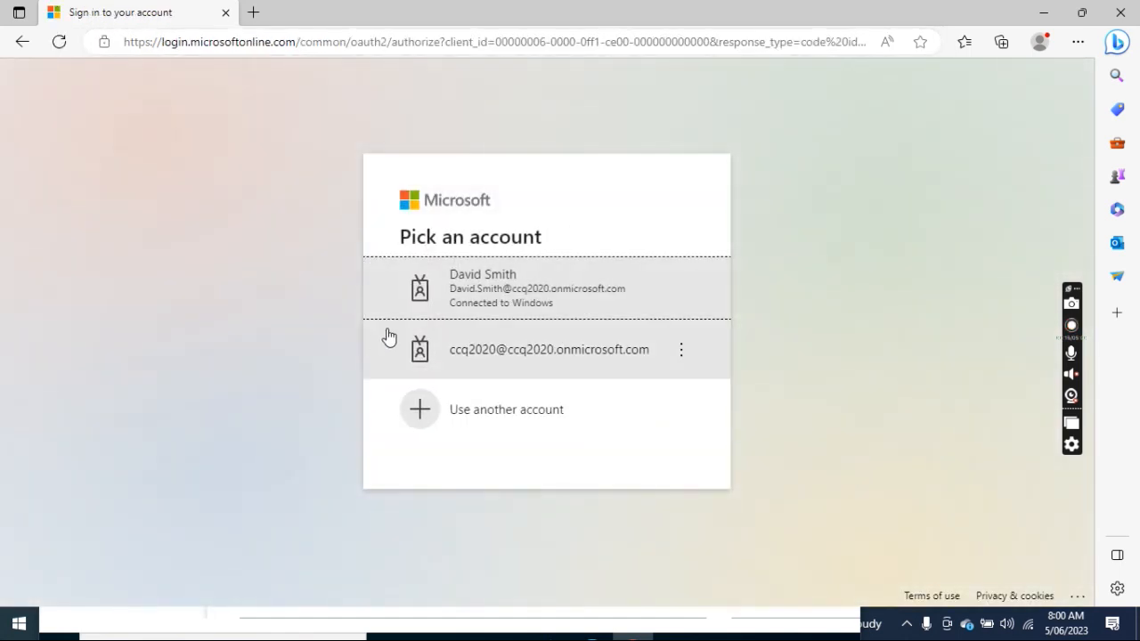
- Sign in as the tenant admin account and submit its password
left_click(549, 349)
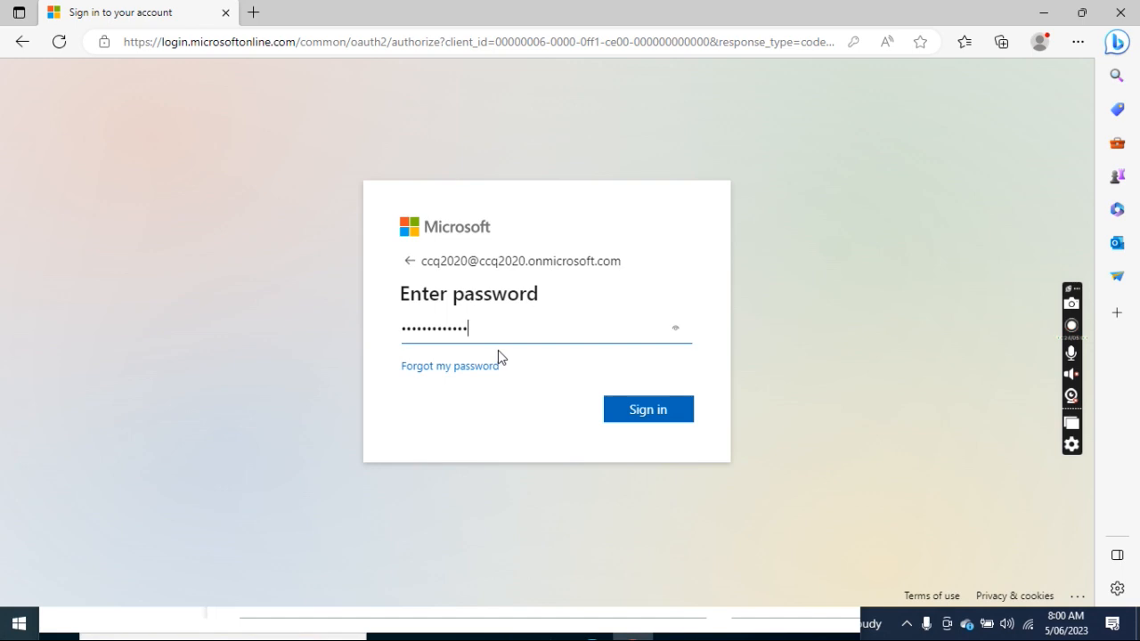
left_click(649, 408)
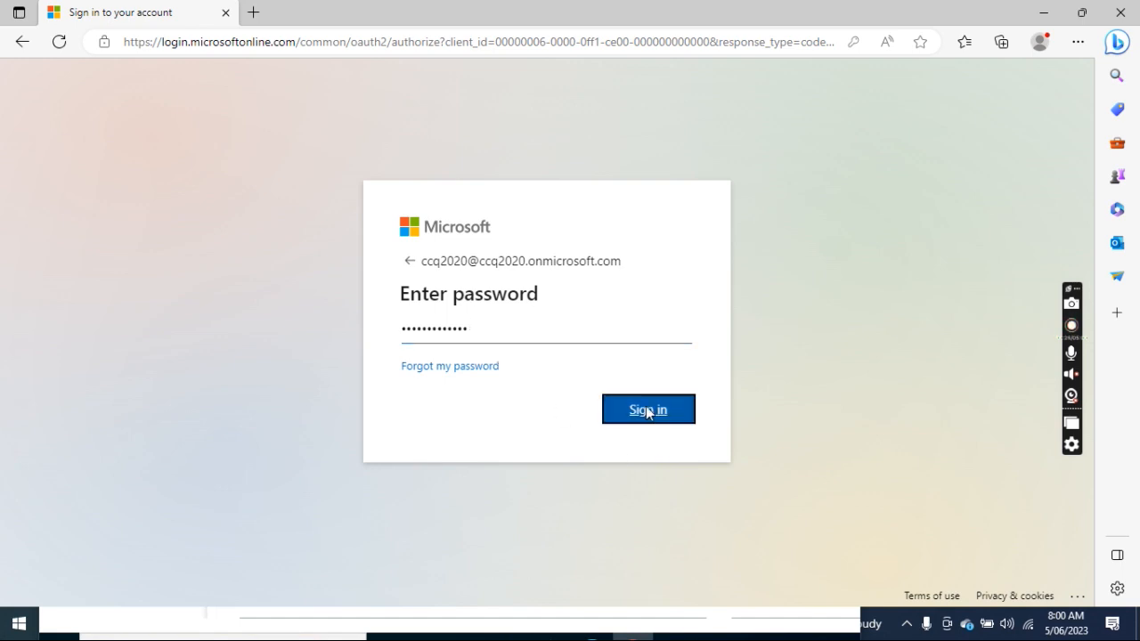
left_click(648, 409)
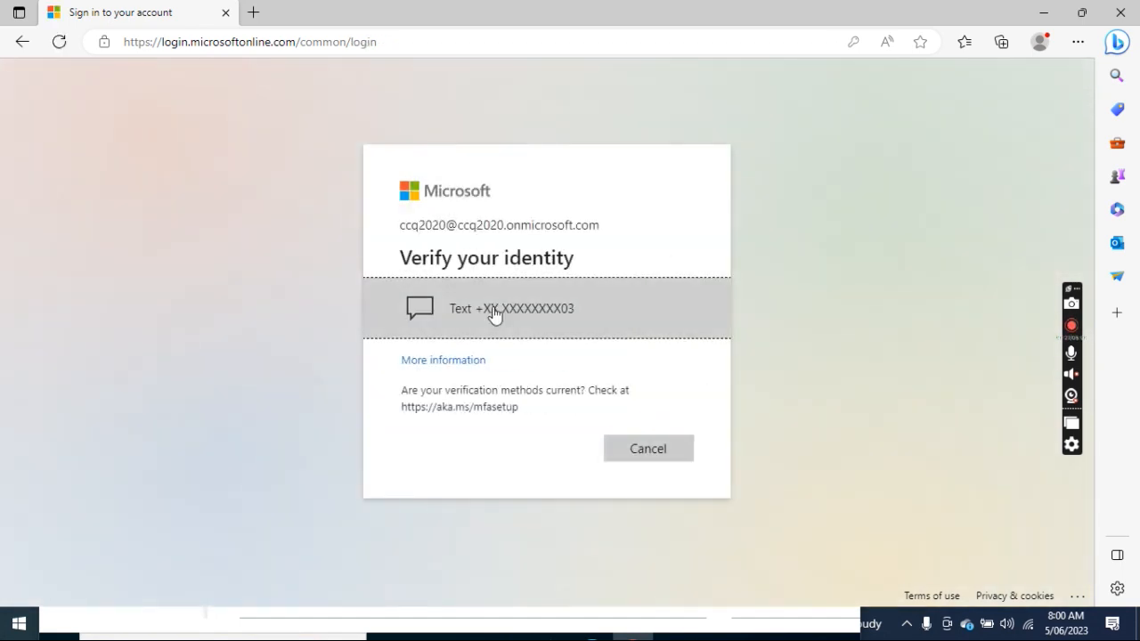
left_click(511, 308)
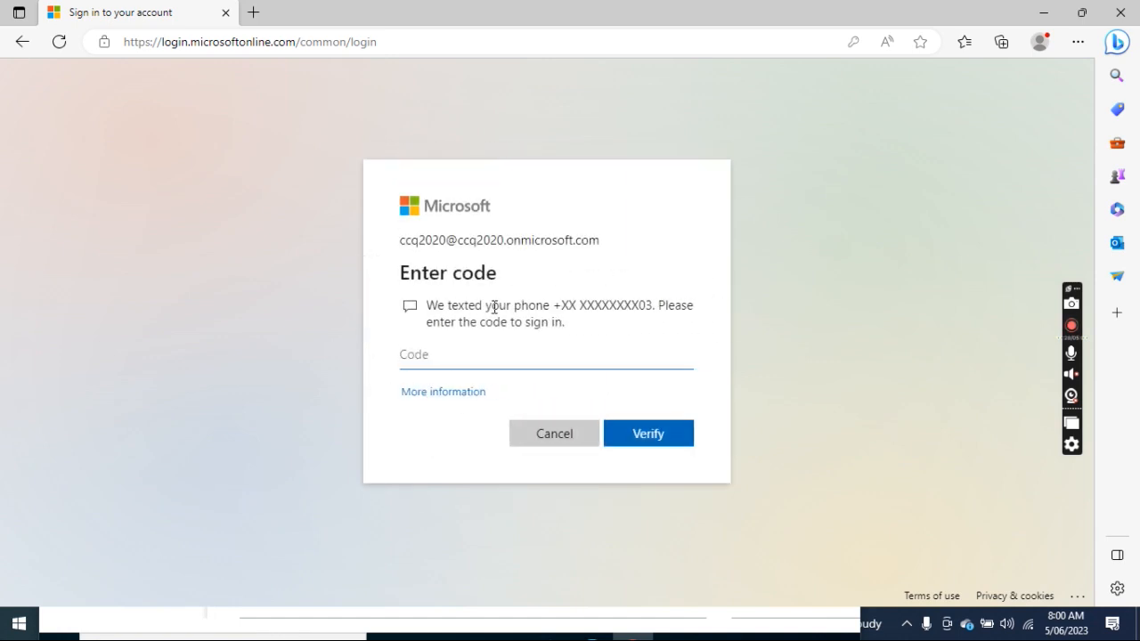
left_click(545, 352)
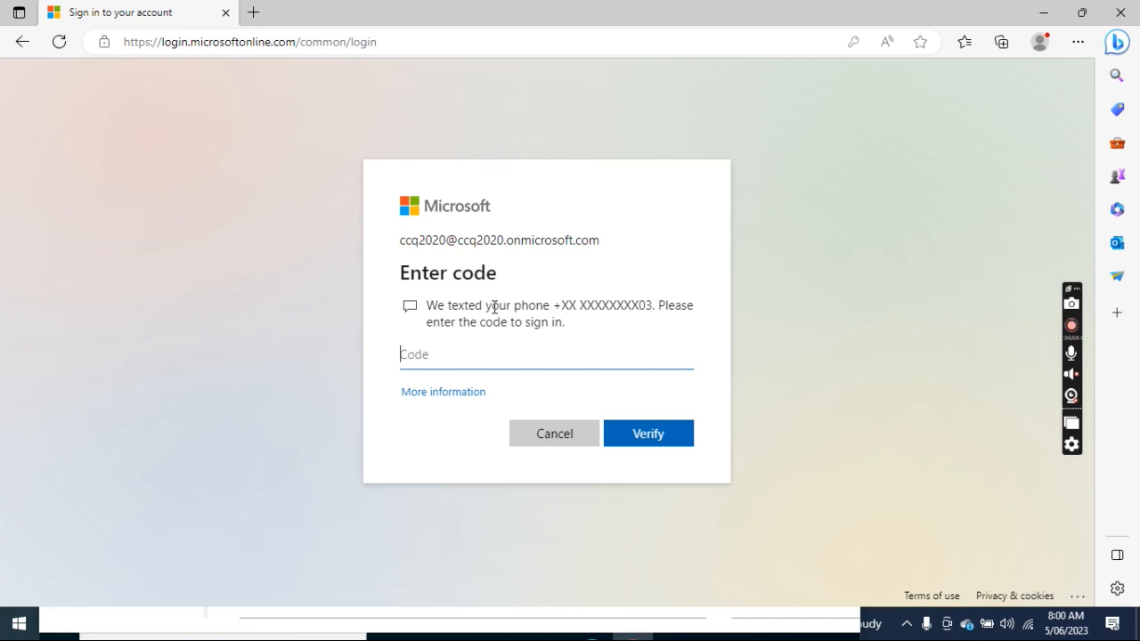
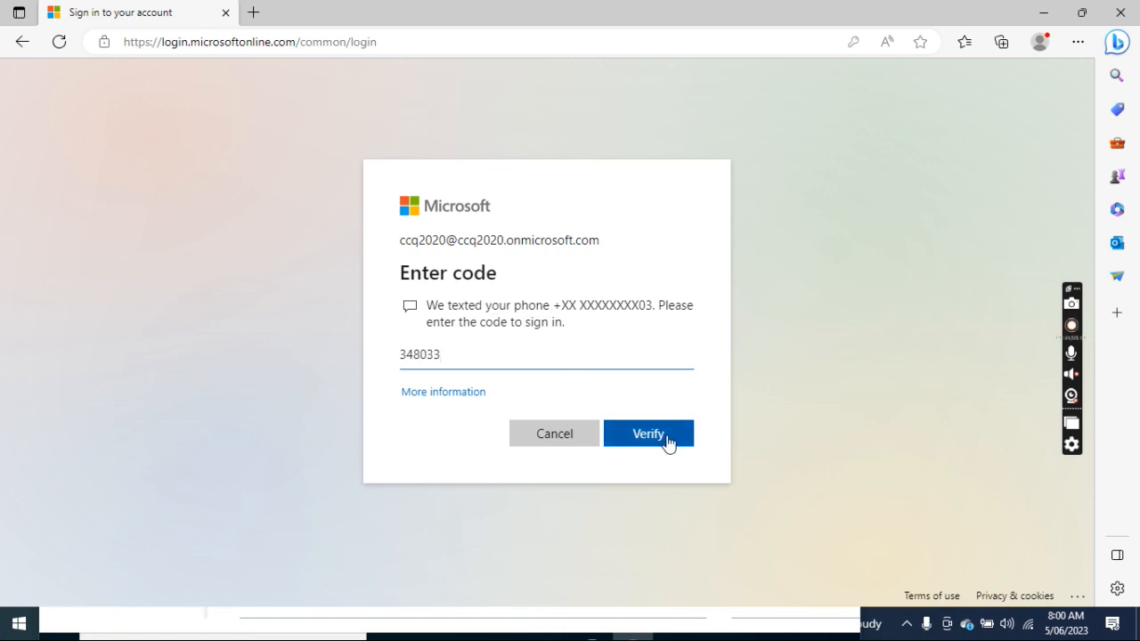
left_click(649, 435)
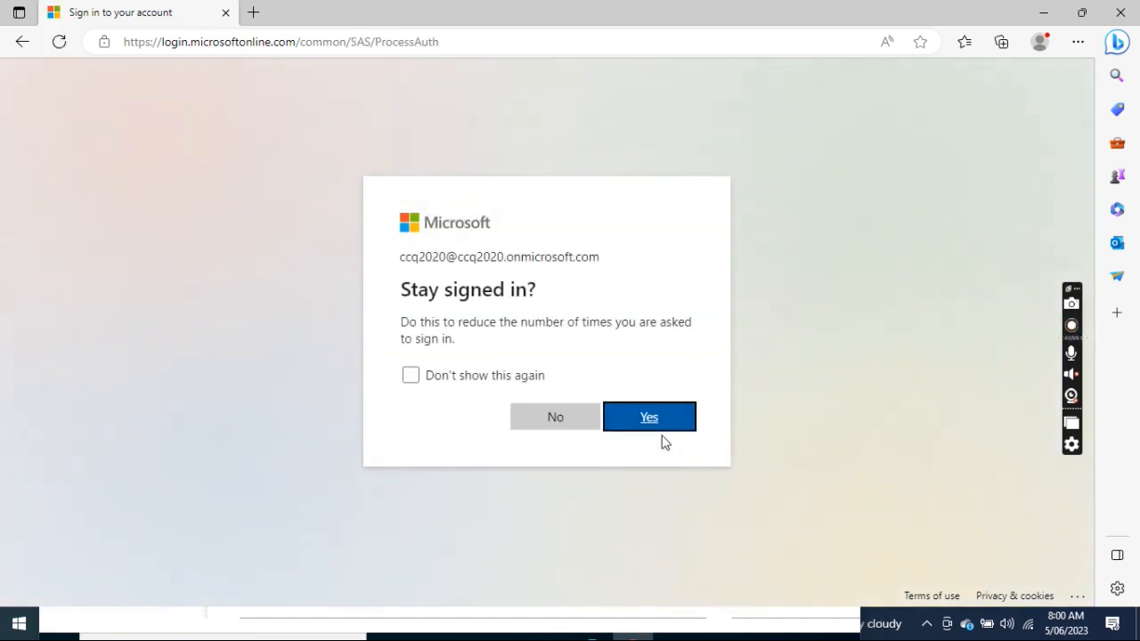
left_click(648, 417)
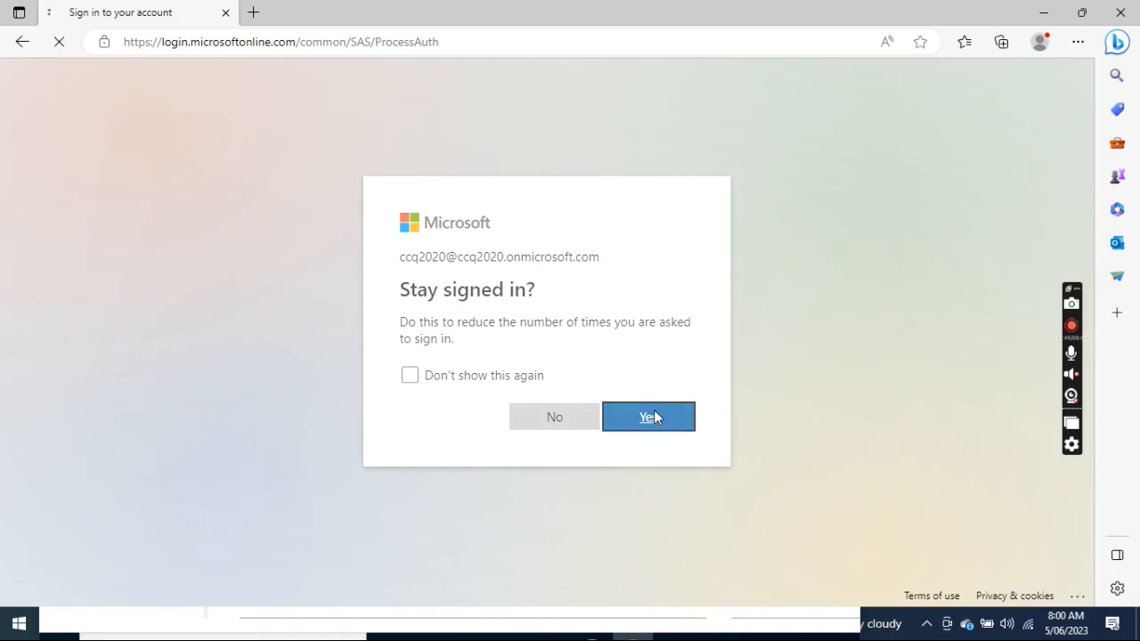
- Show the Distribution list tab of Active teams & groups, listing DL-Engineer and DL-Finance members
left_click(648, 416)
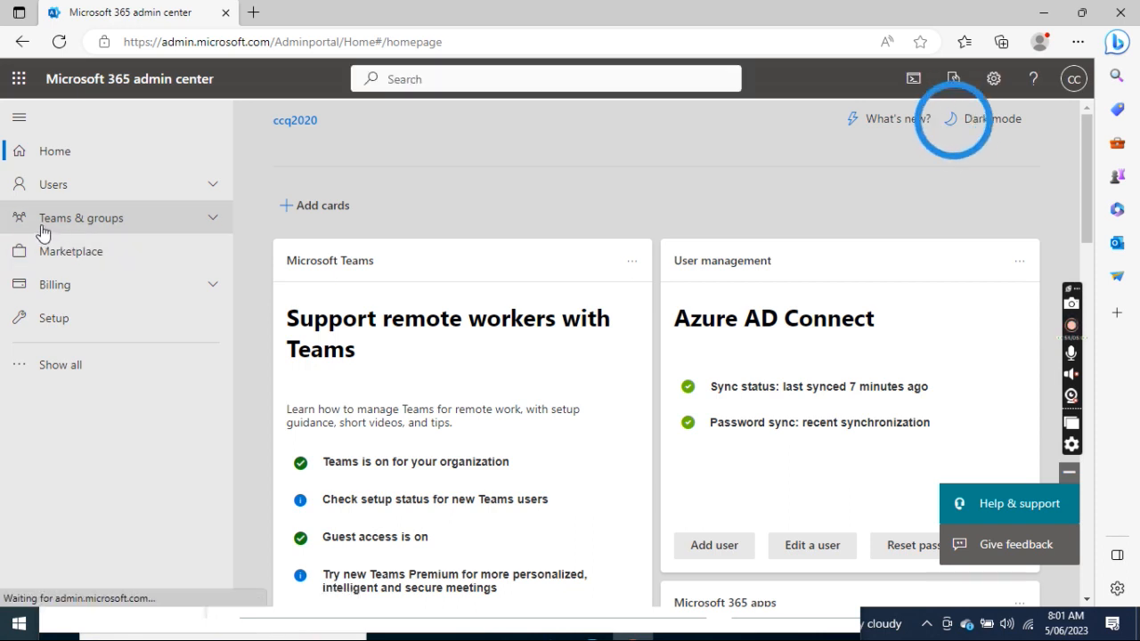
left_click(81, 217)
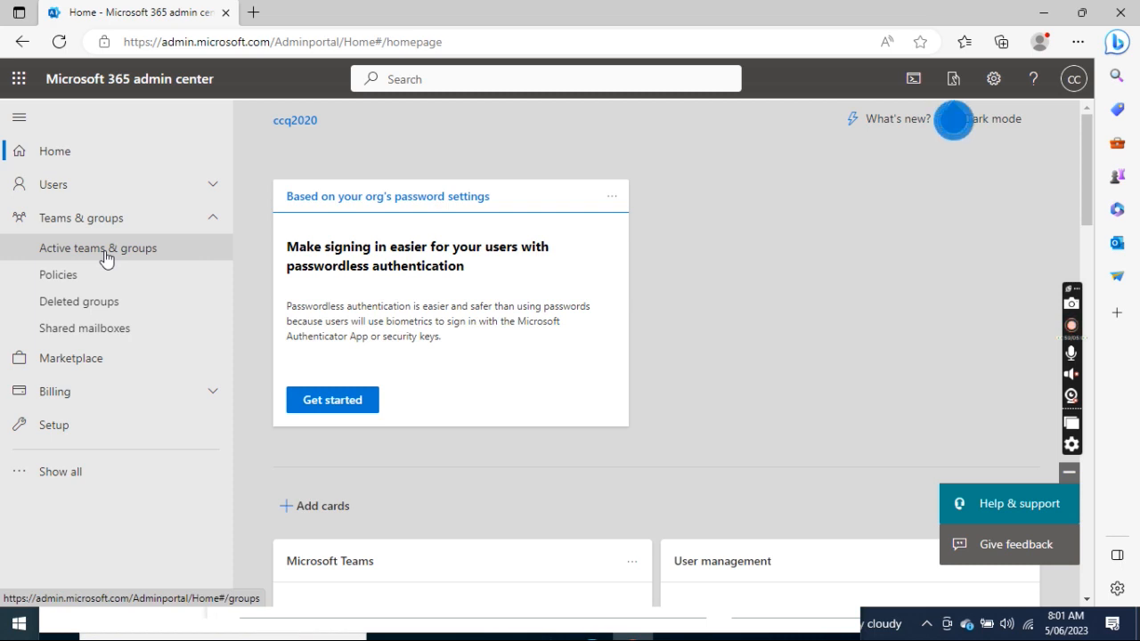
left_click(98, 247)
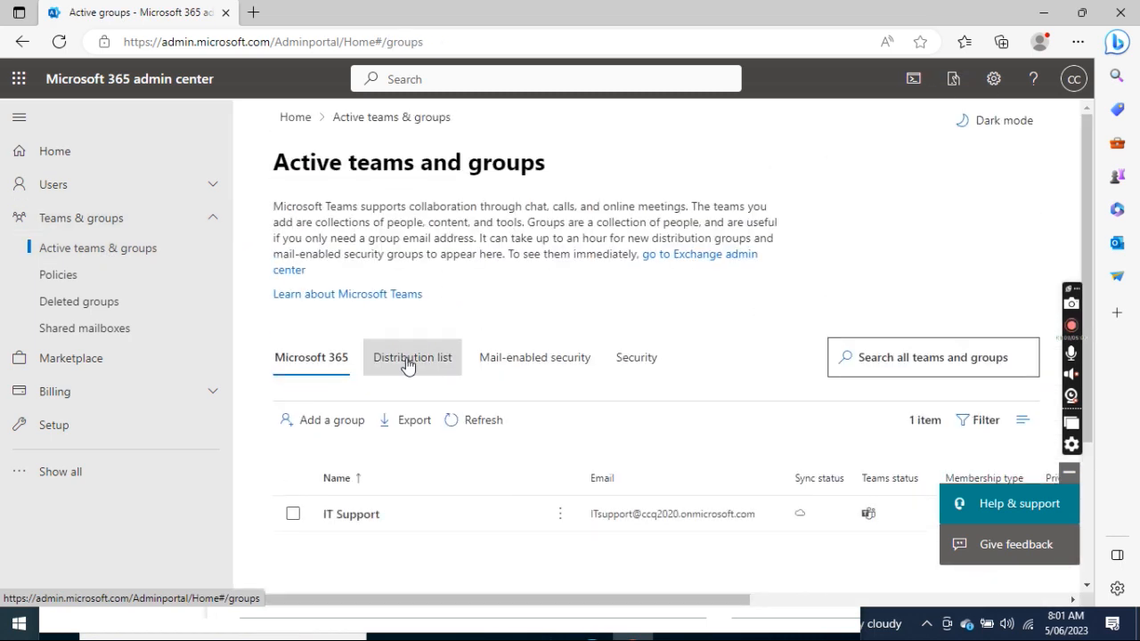
left_click(411, 356)
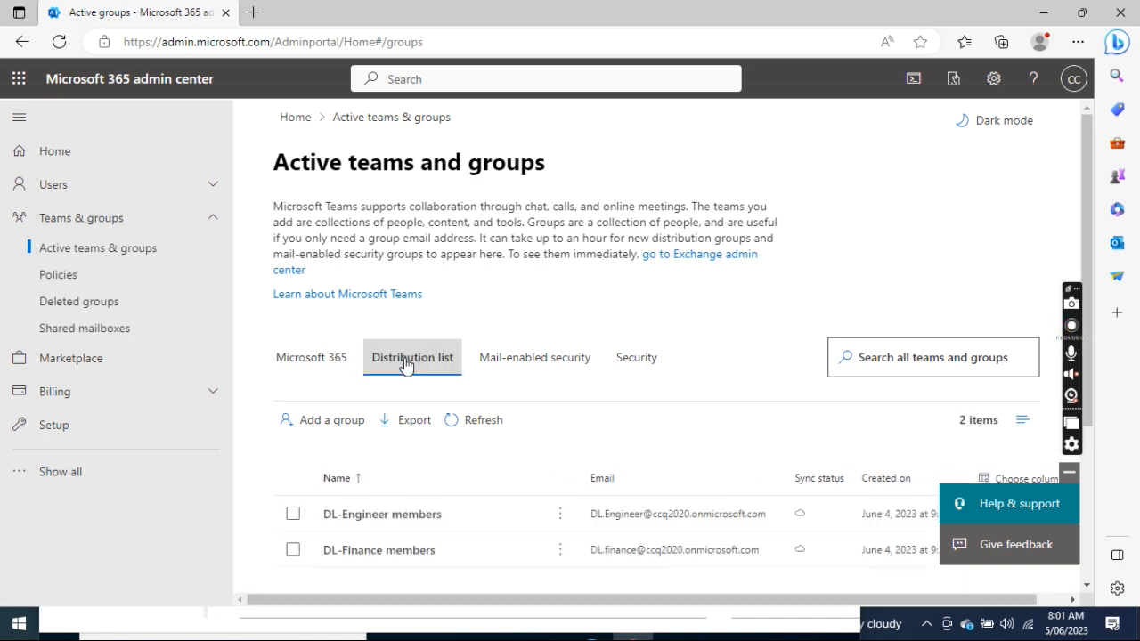
scroll("down", 3)
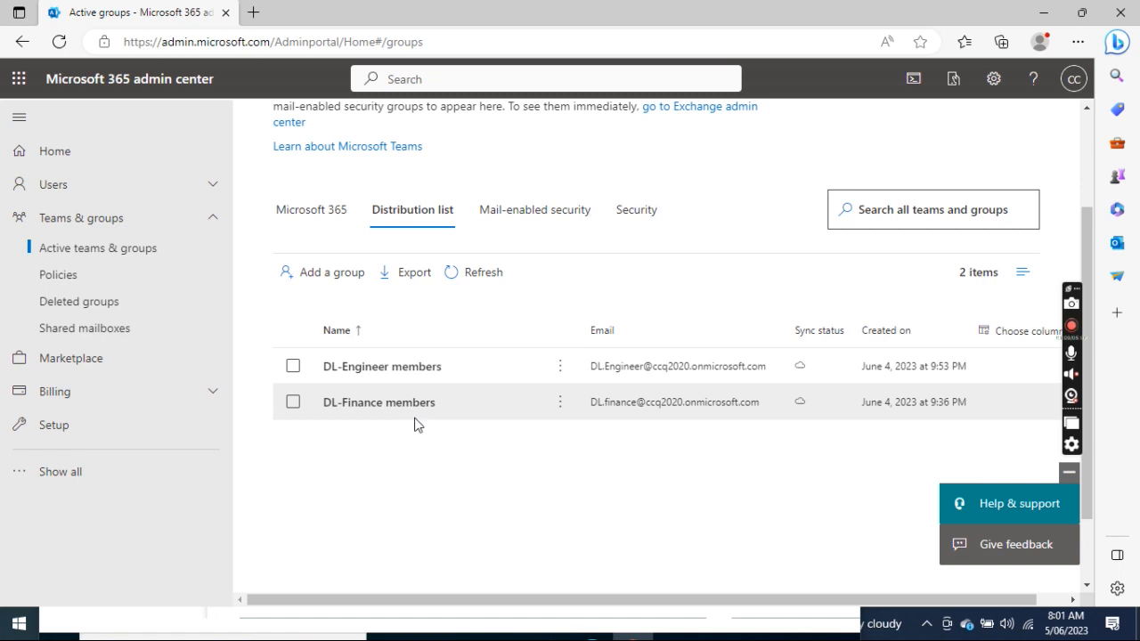
mouse_move(331, 274)
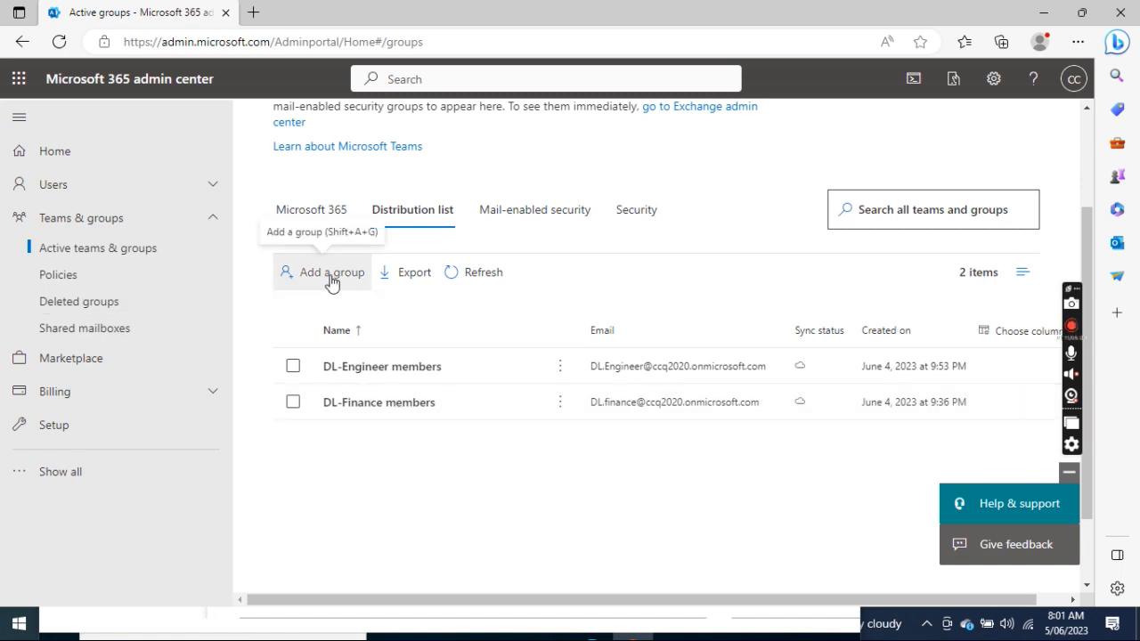
- Start a new Distribution group and name it DL-HR members with no description
left_click(322, 271)
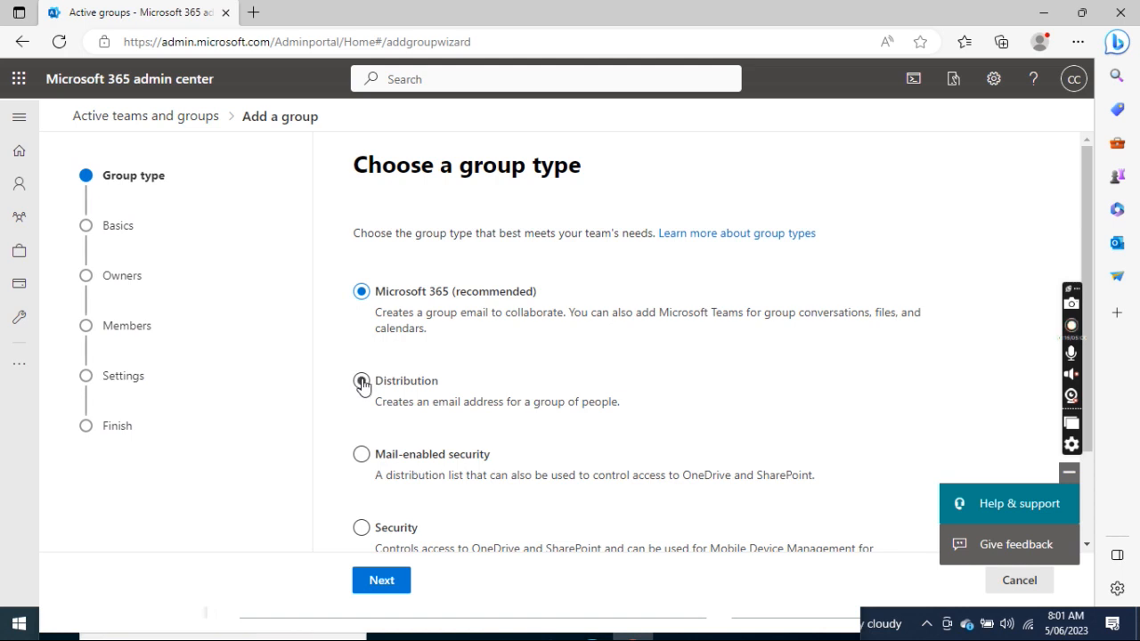
left_click(362, 381)
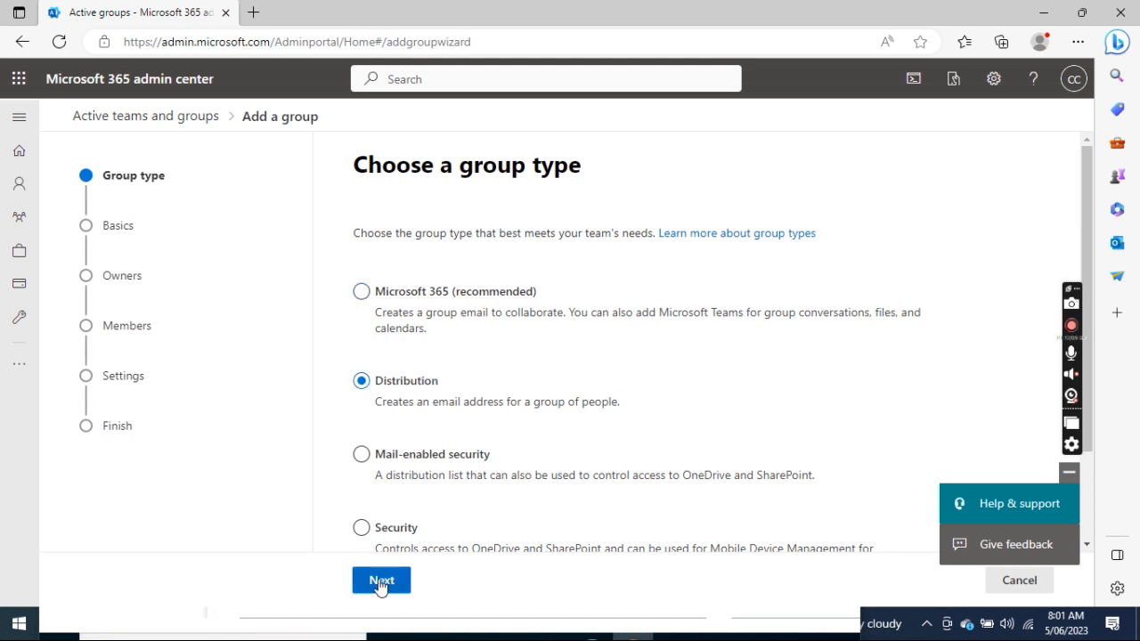
left_click(381, 581)
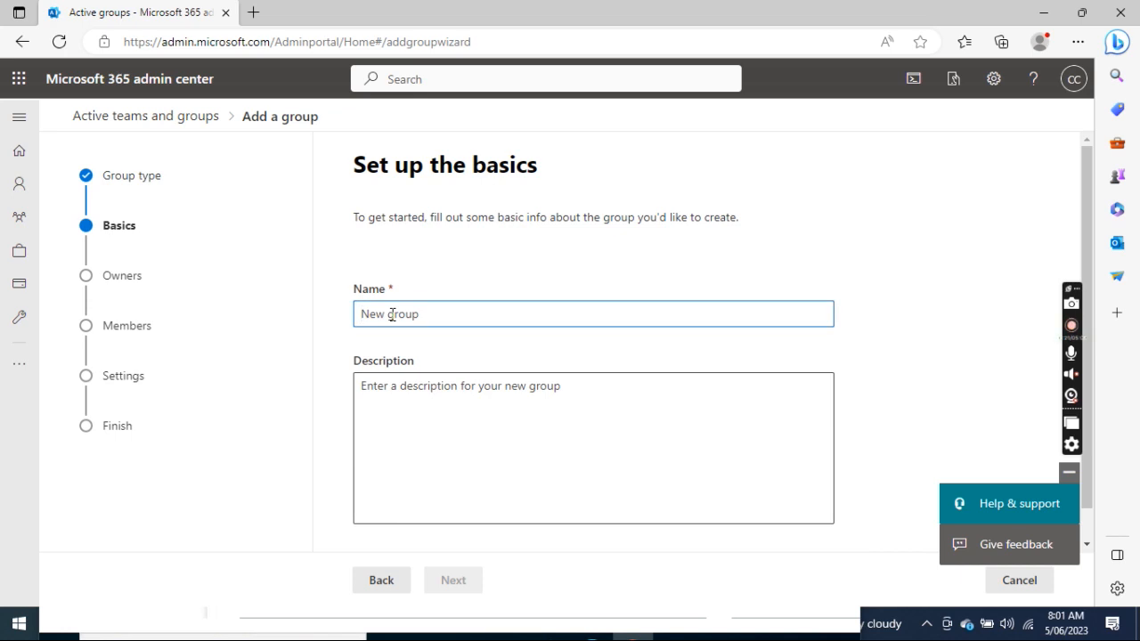
type("DL-H")
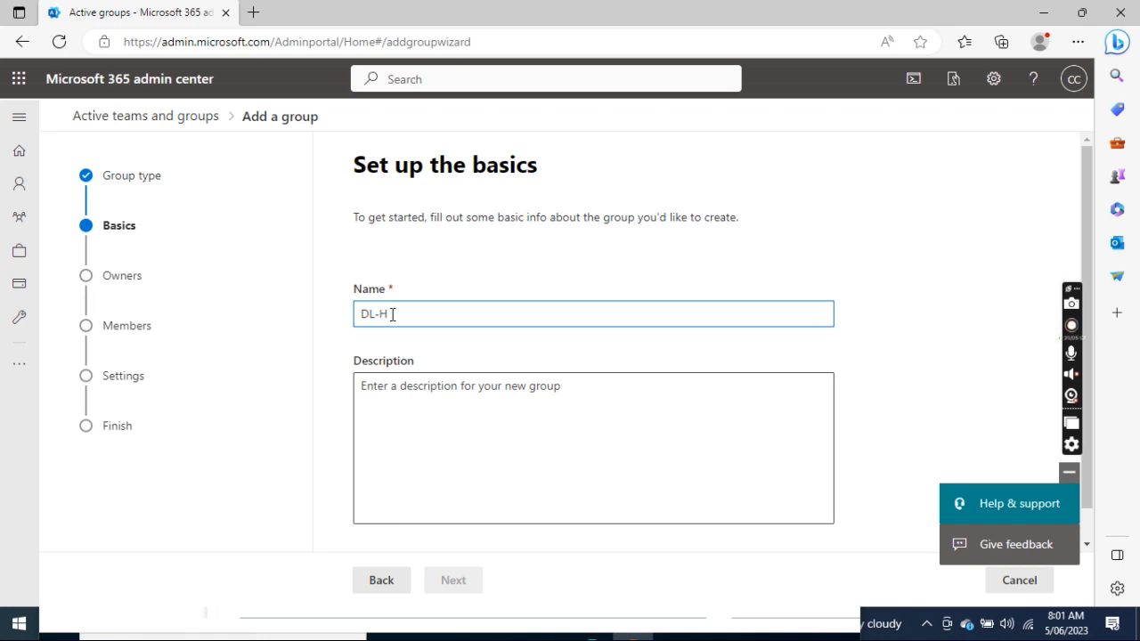
type("R members")
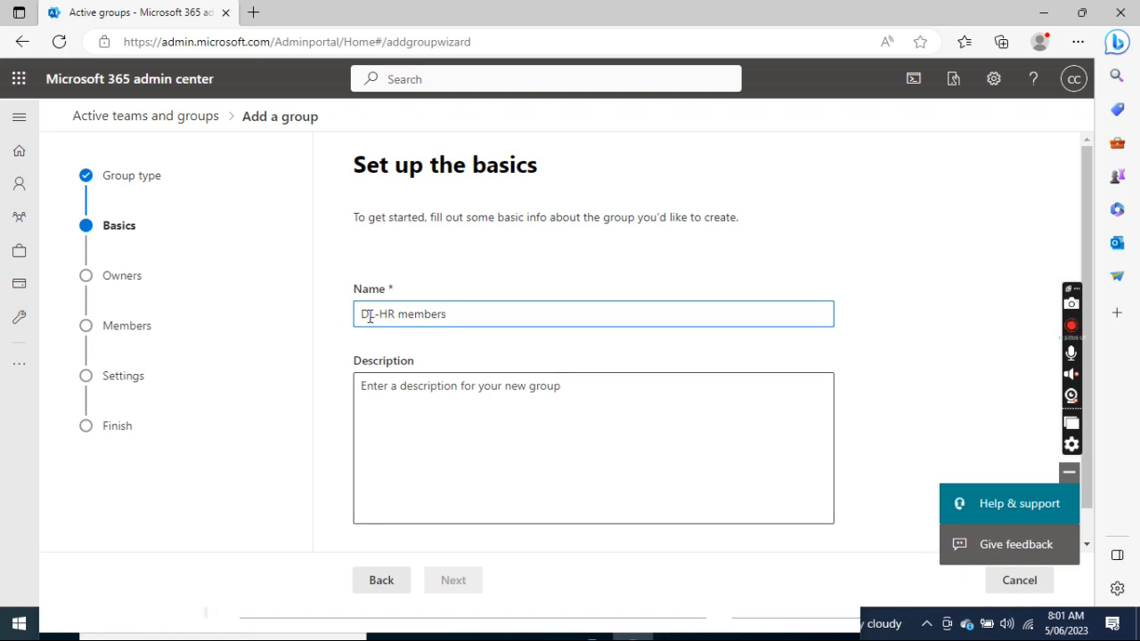
left_click(592, 401)
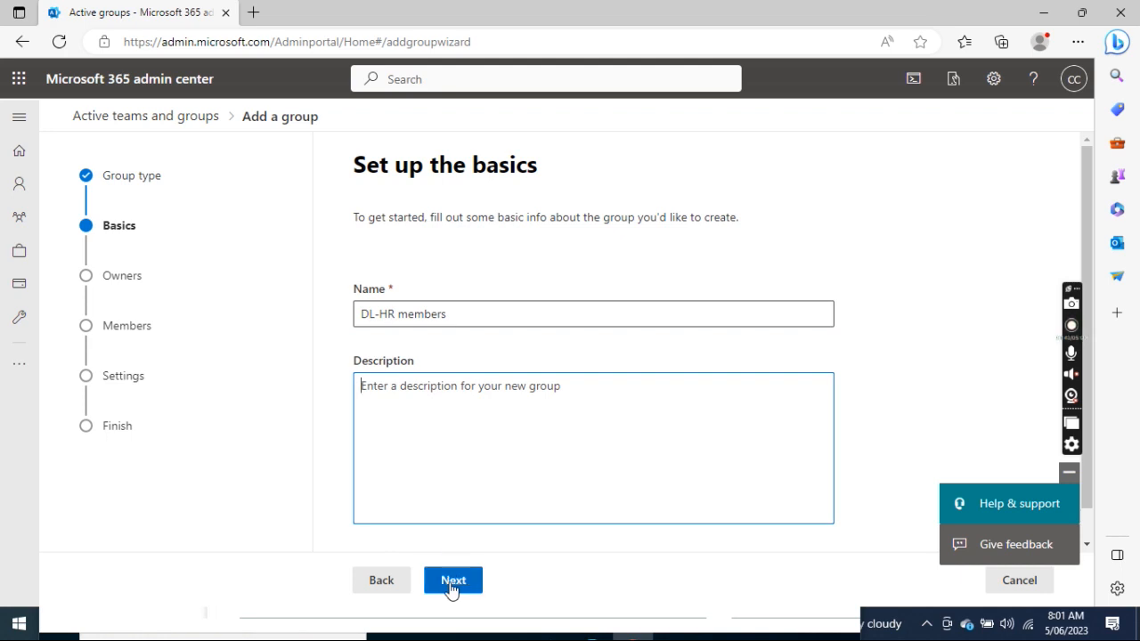
left_click(452, 581)
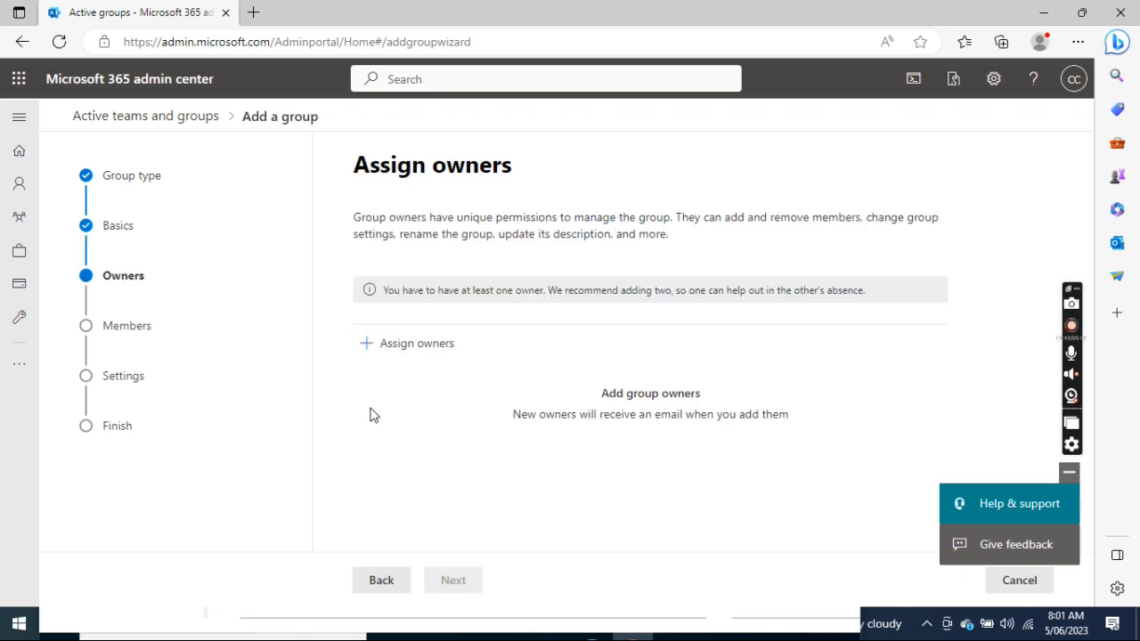
left_click(417, 342)
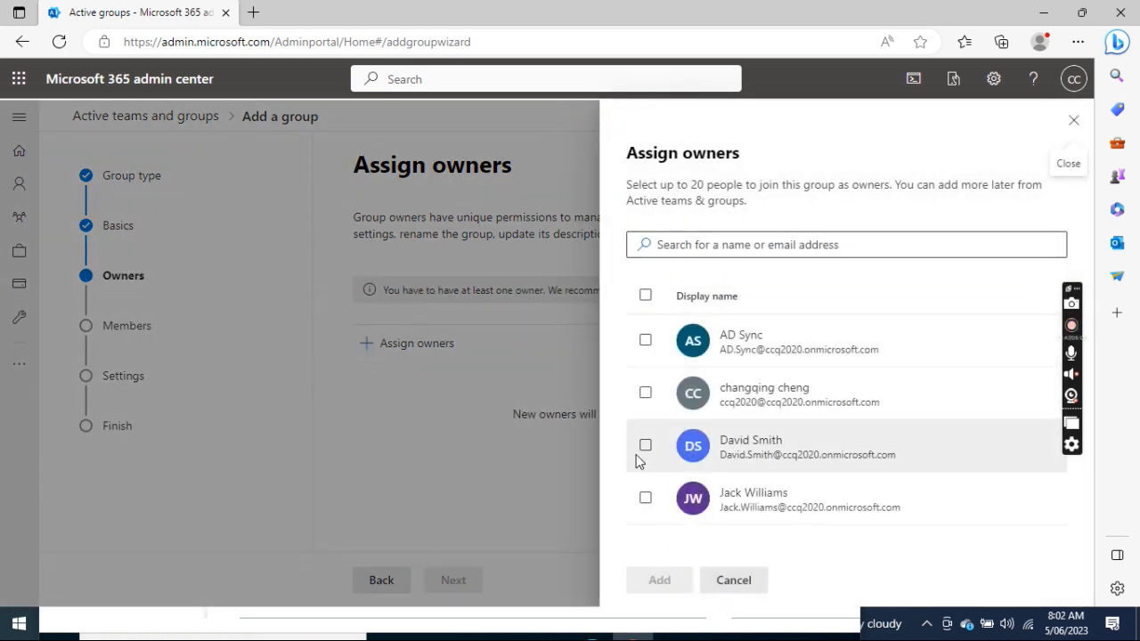
left_click(644, 446)
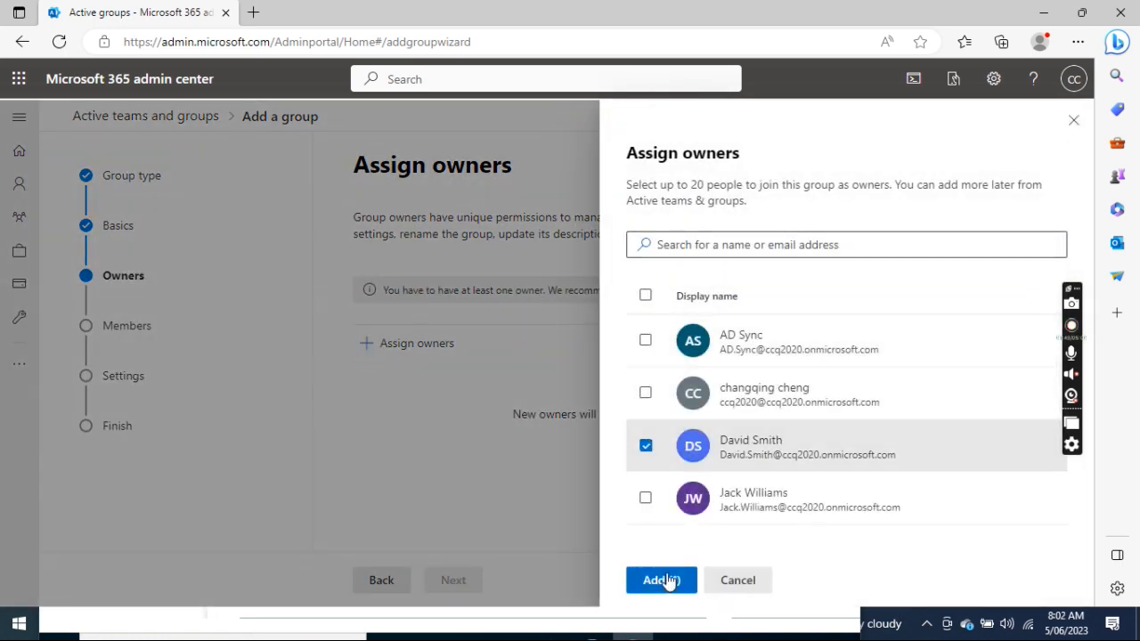
left_click(660, 580)
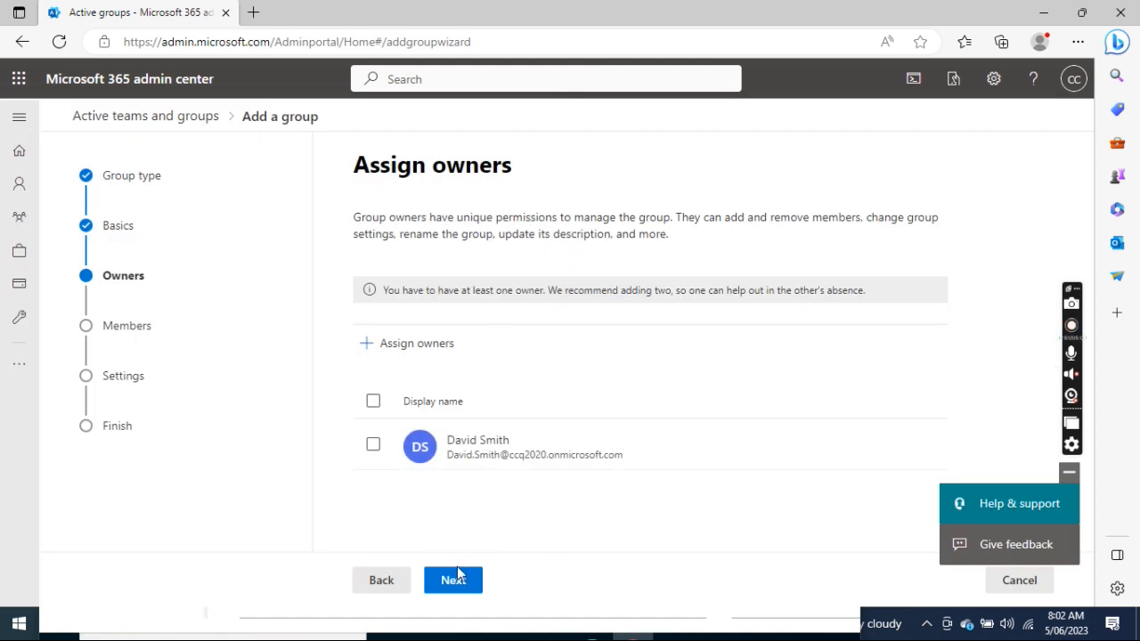
left_click(453, 581)
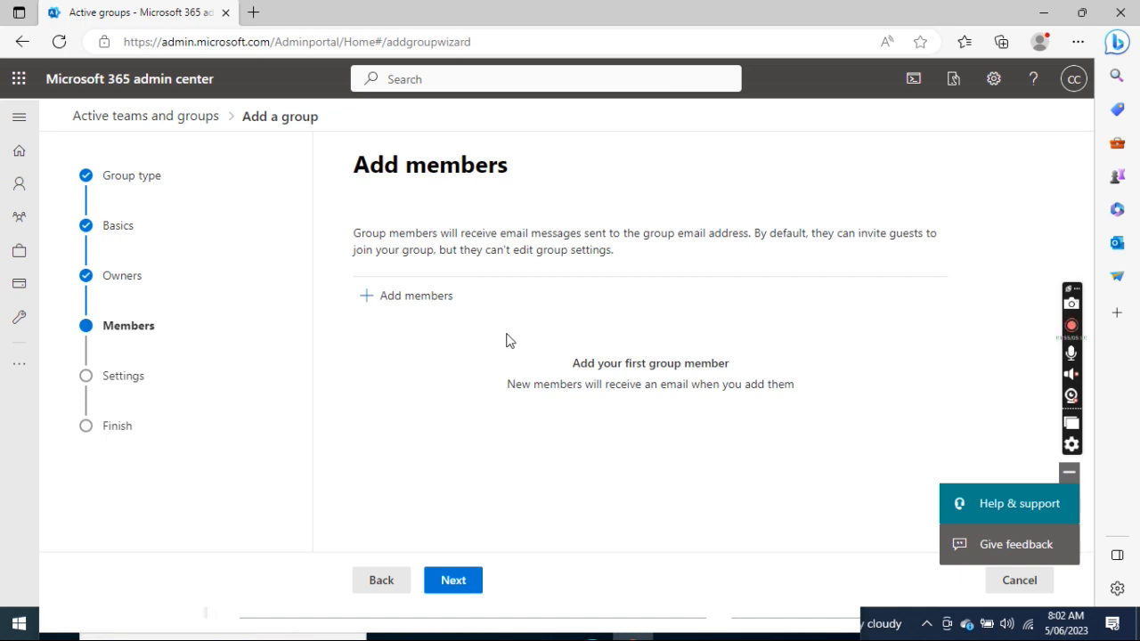
- Skip members, set group email dl.hrmembers and allow outside senders to email it
left_click(452, 580)
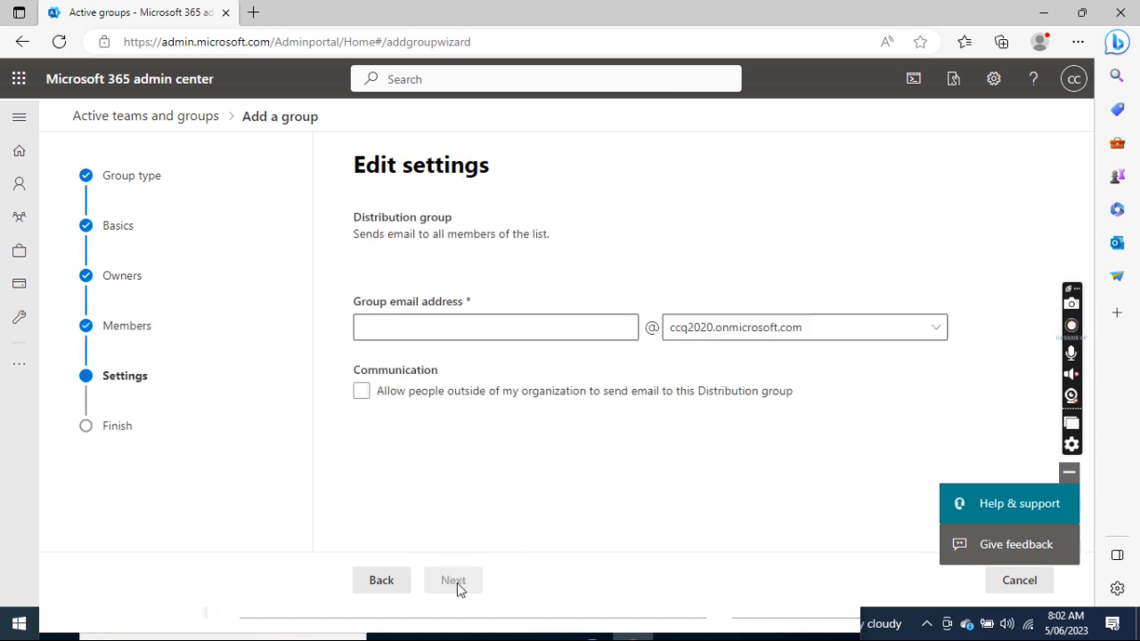
left_click(496, 328)
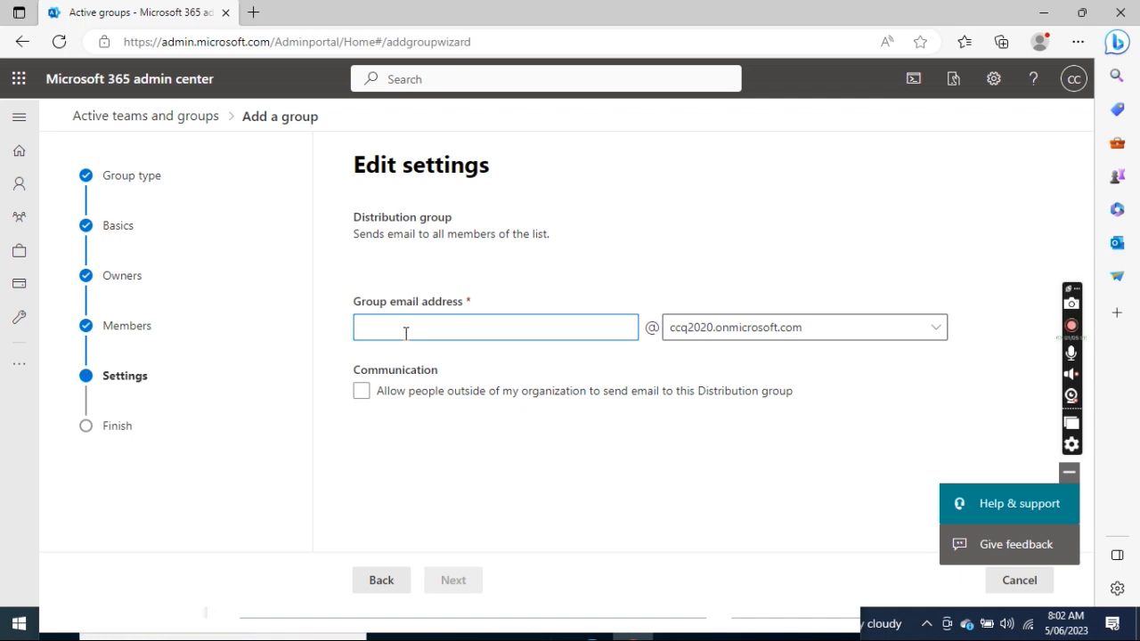
type("dl.hrmembers")
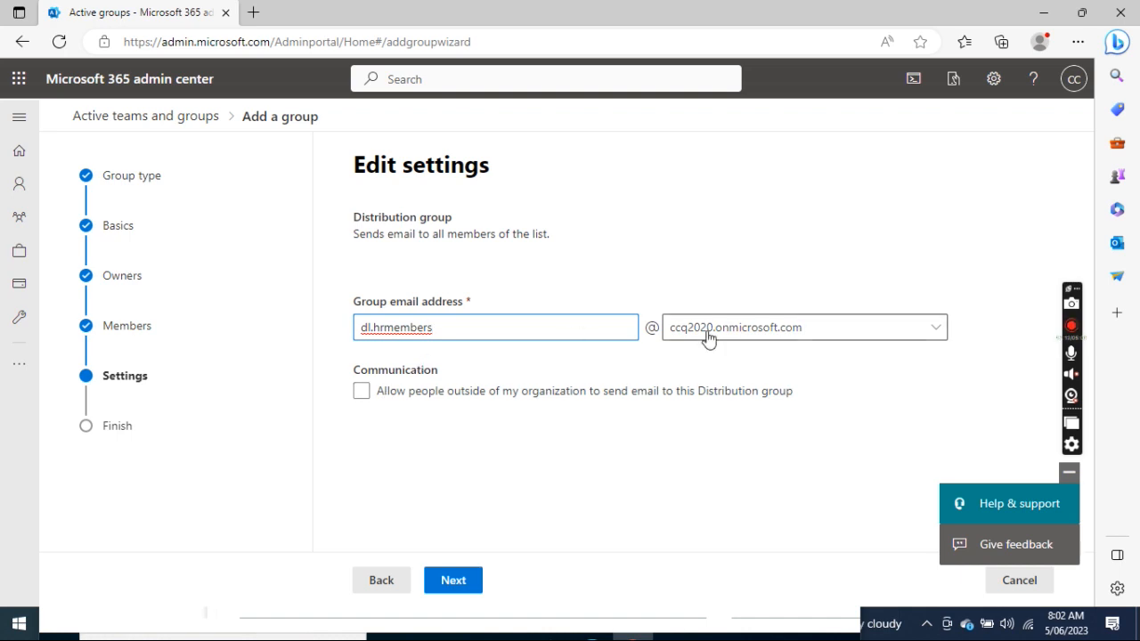
mouse_move(727, 345)
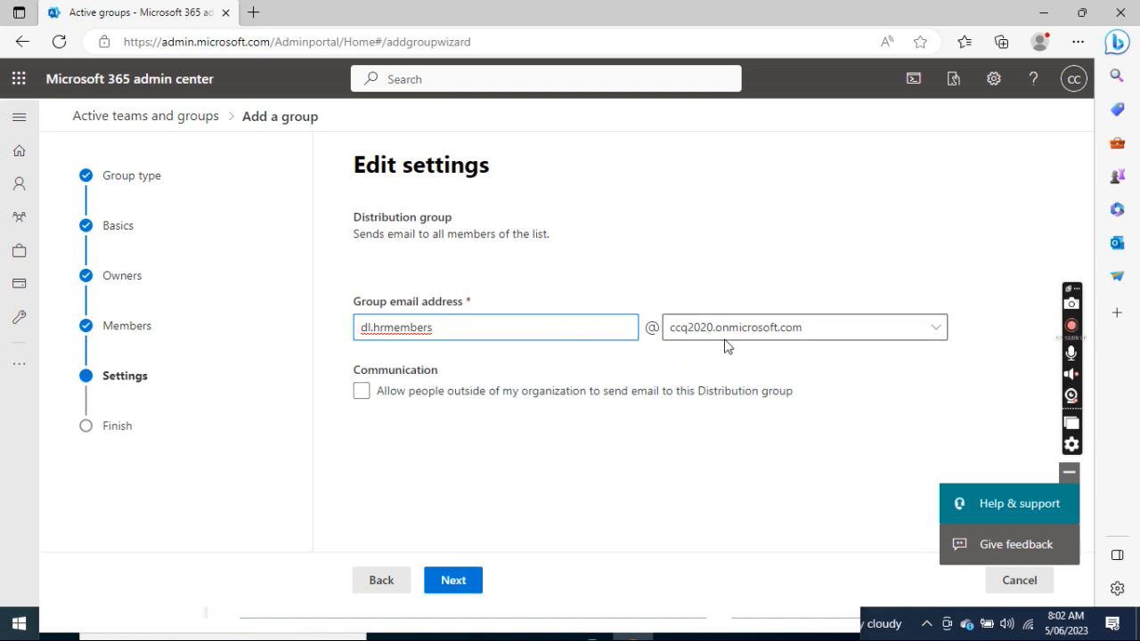
mouse_move(347, 419)
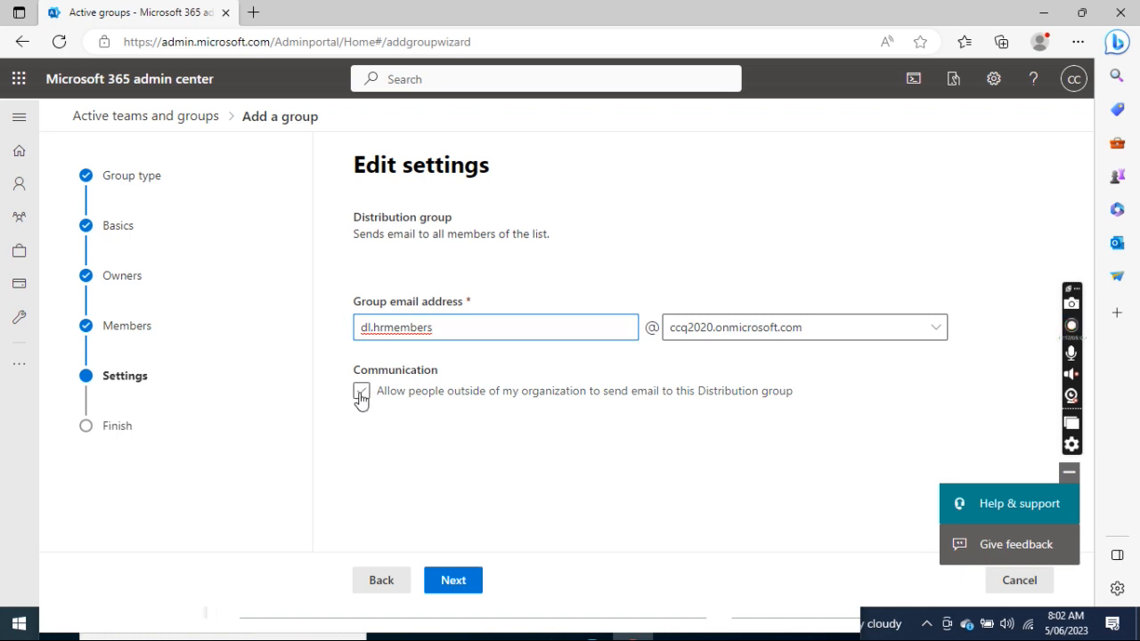
left_click(360, 392)
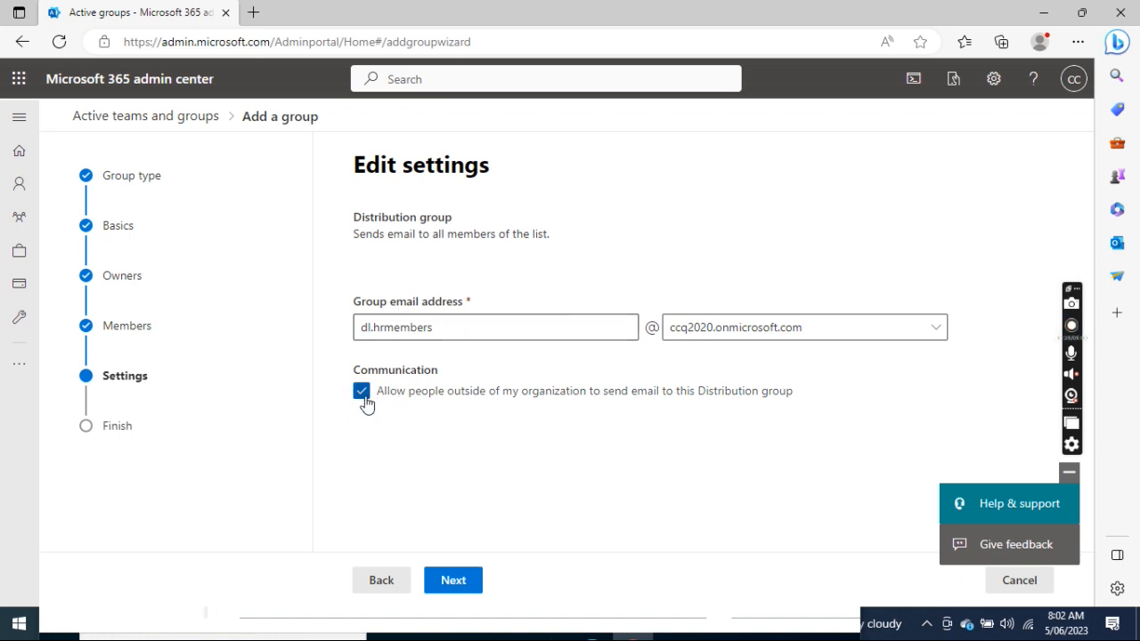
mouse_move(288, 349)
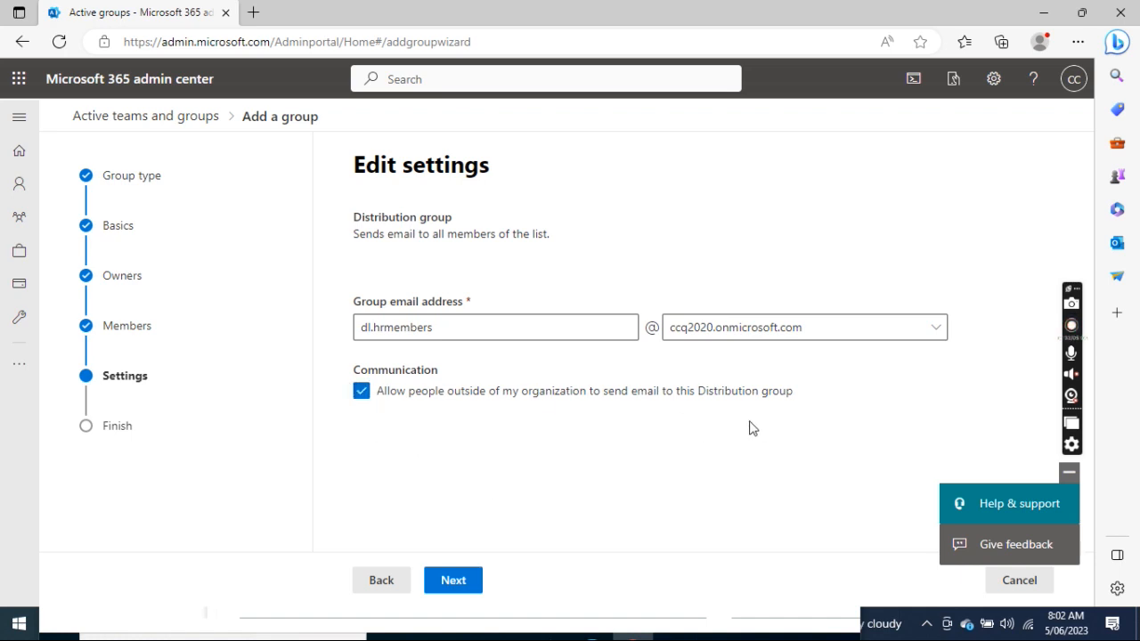
mouse_move(372, 360)
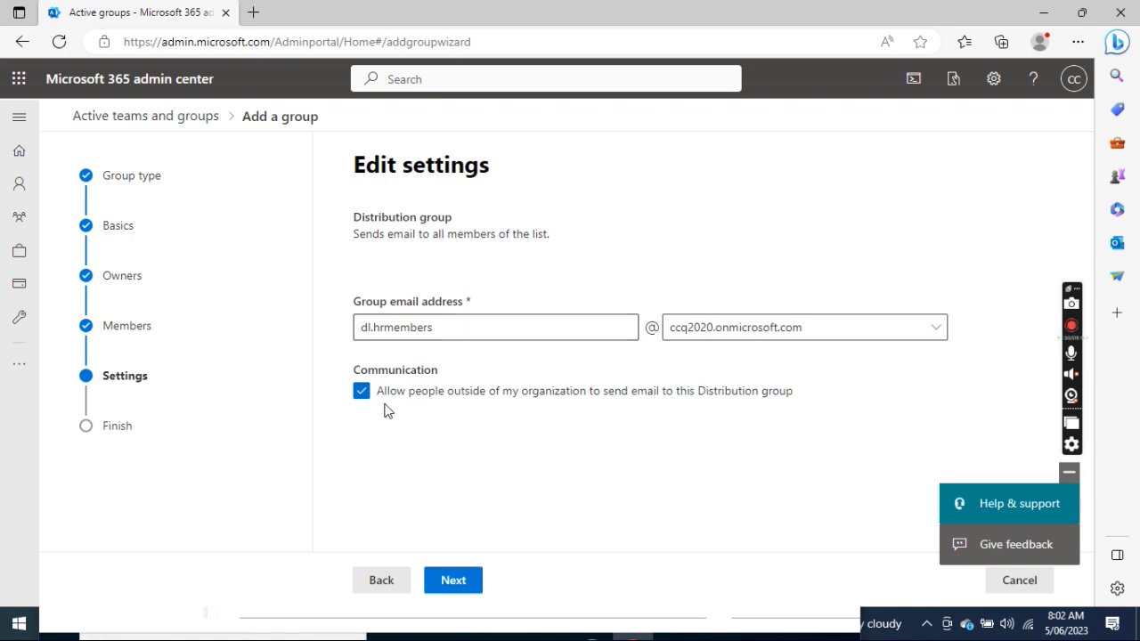
mouse_move(446, 421)
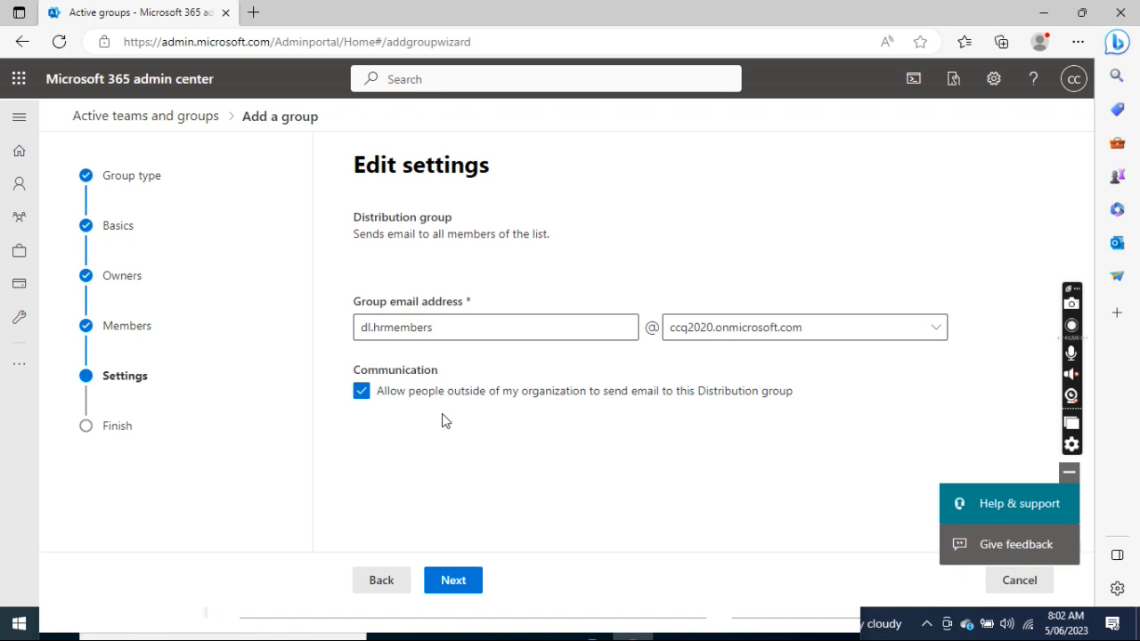
mouse_move(529, 406)
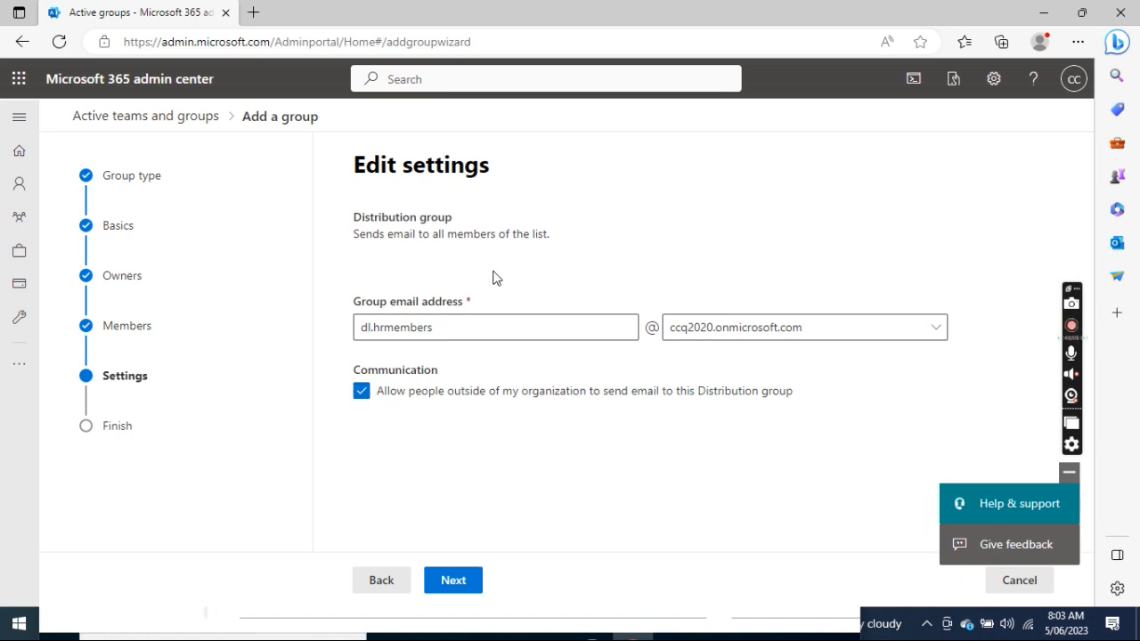
mouse_move(666, 237)
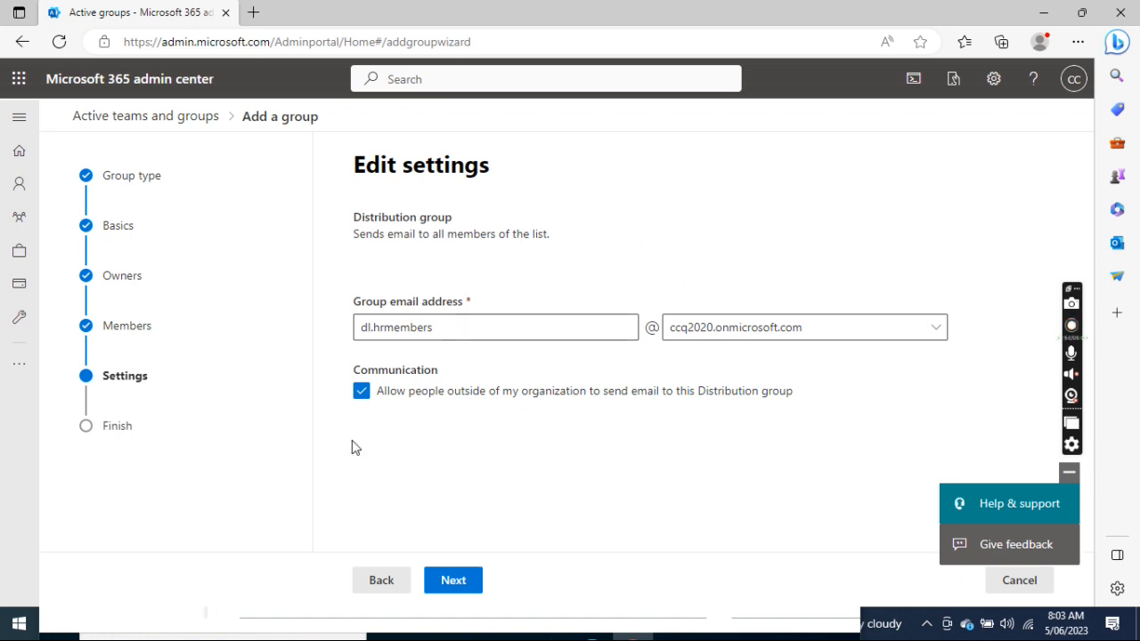
mouse_move(641, 264)
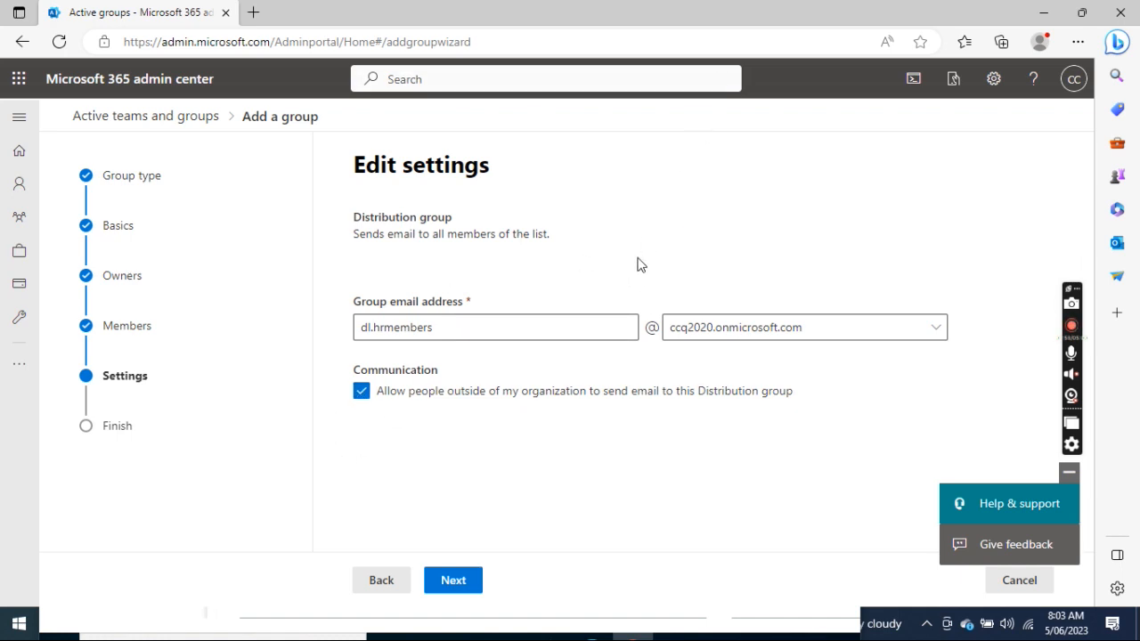
mouse_move(525, 274)
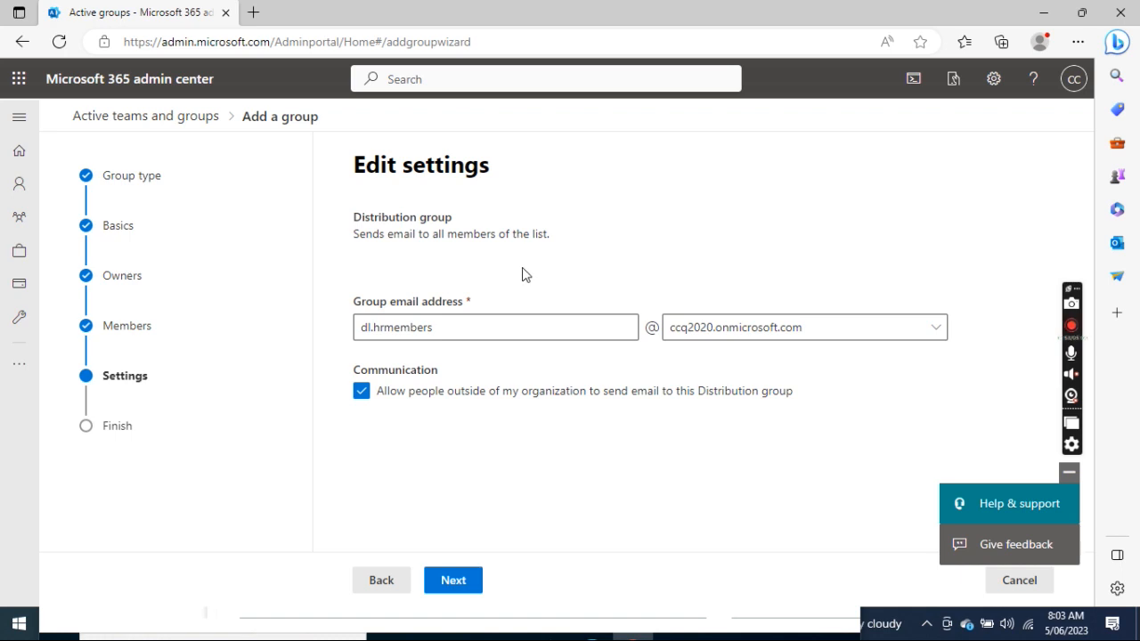
mouse_move(463, 417)
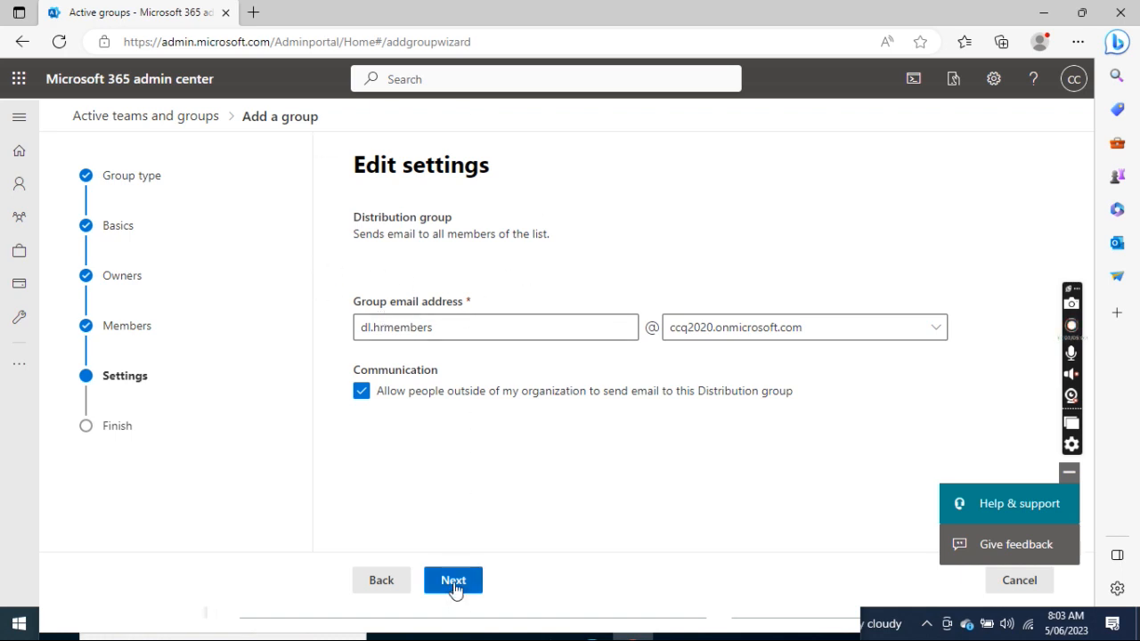
- Create the DL-HR members group, close the wizard and refresh the distribution list
left_click(452, 581)
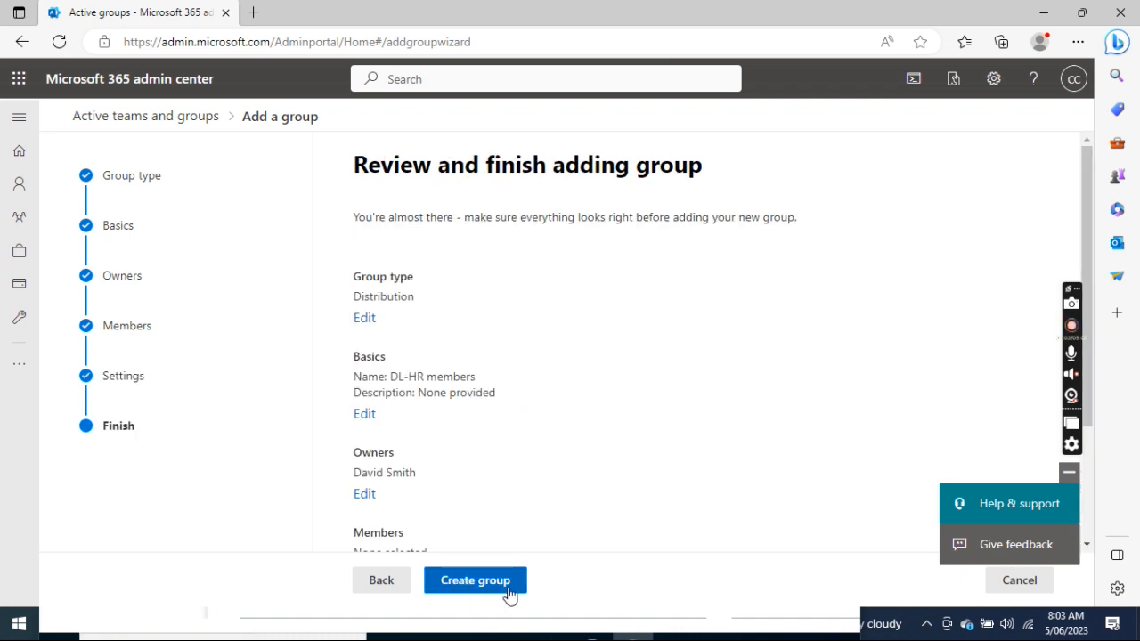
left_click(474, 581)
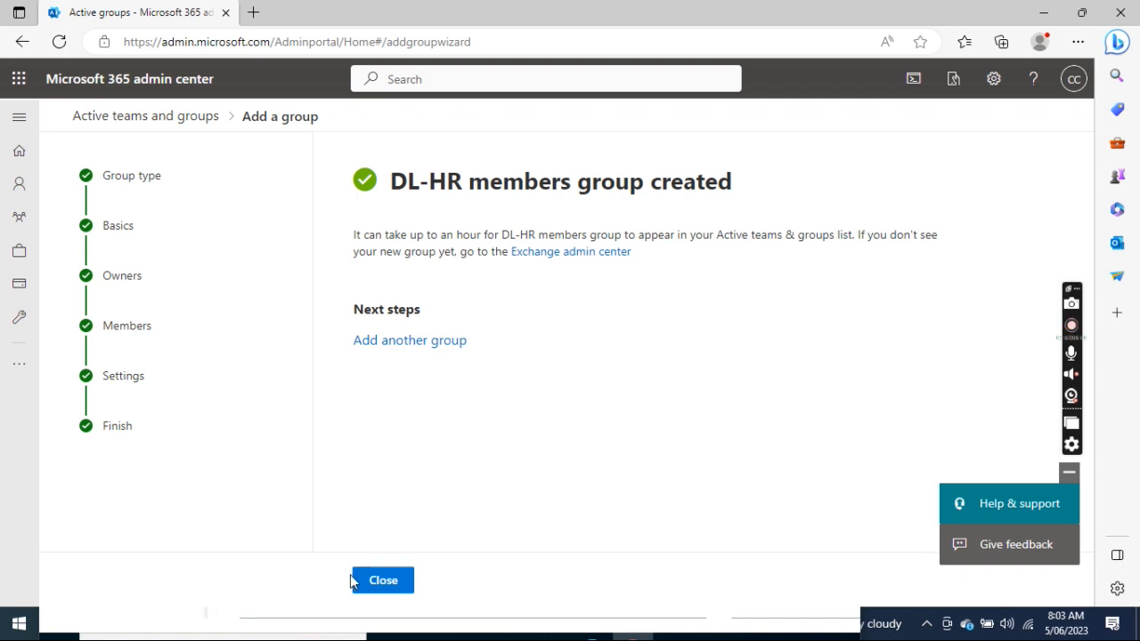
left_click(382, 581)
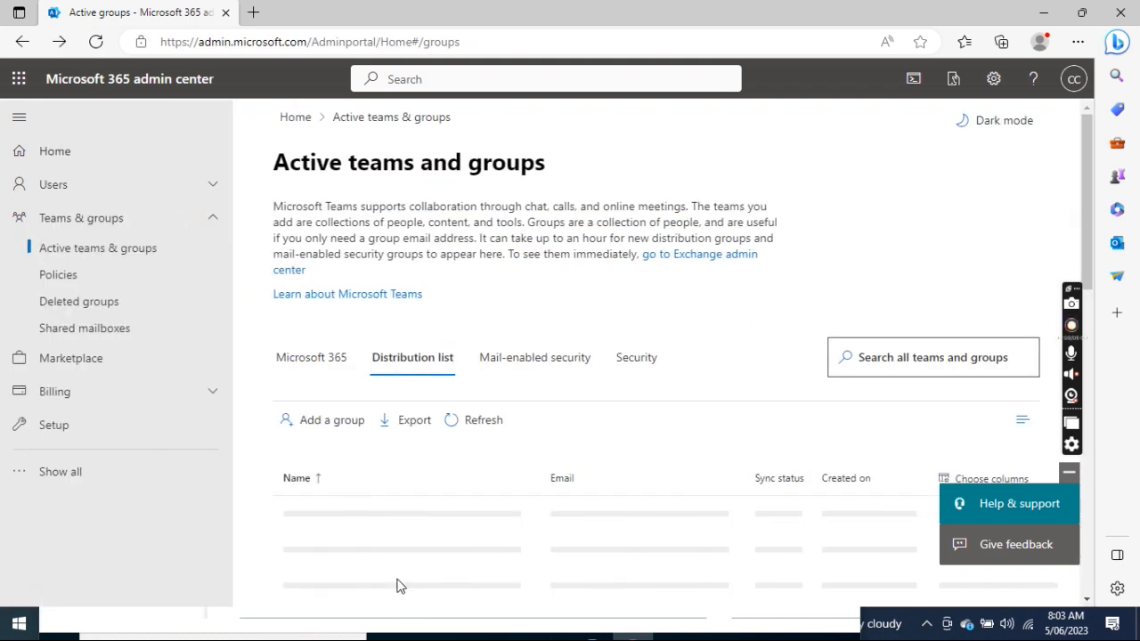
left_click(484, 421)
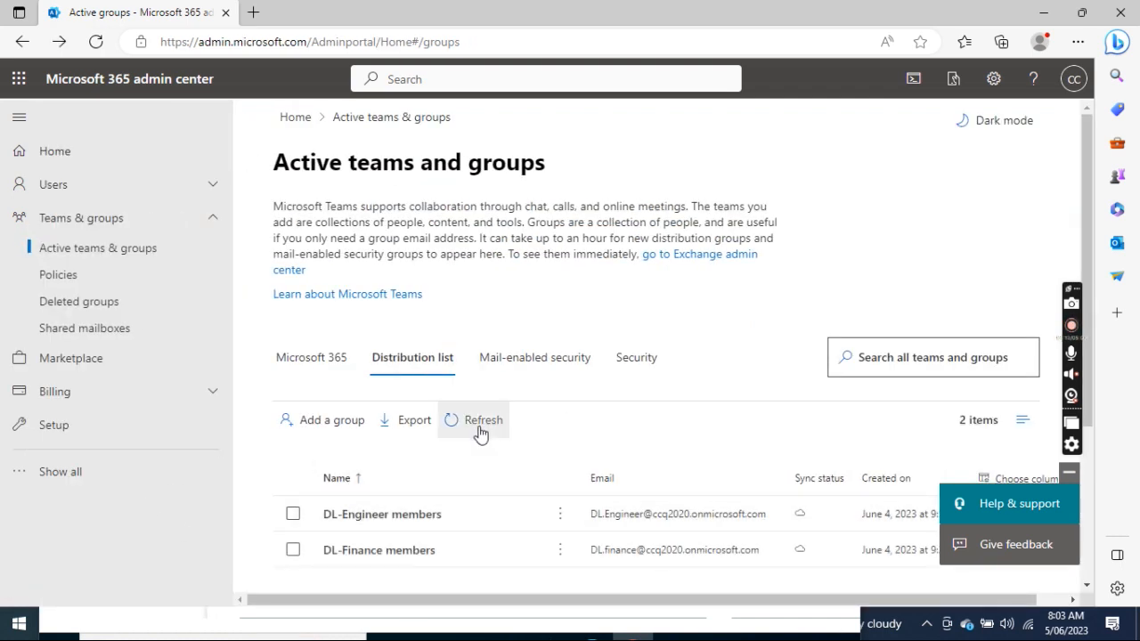
left_click(474, 420)
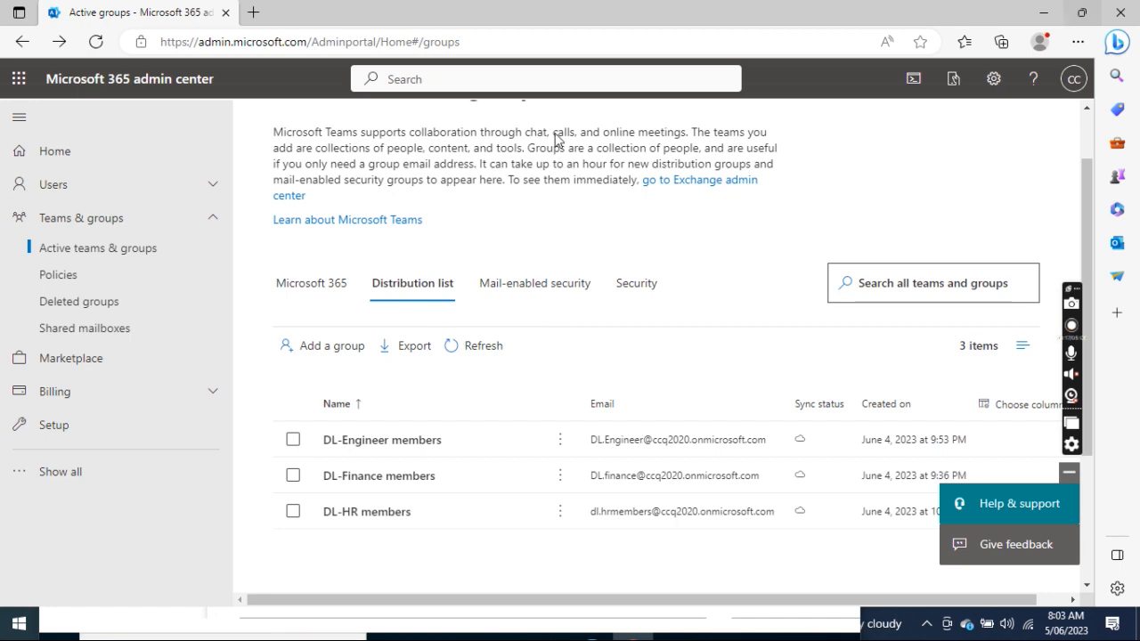
mouse_move(812, 70)
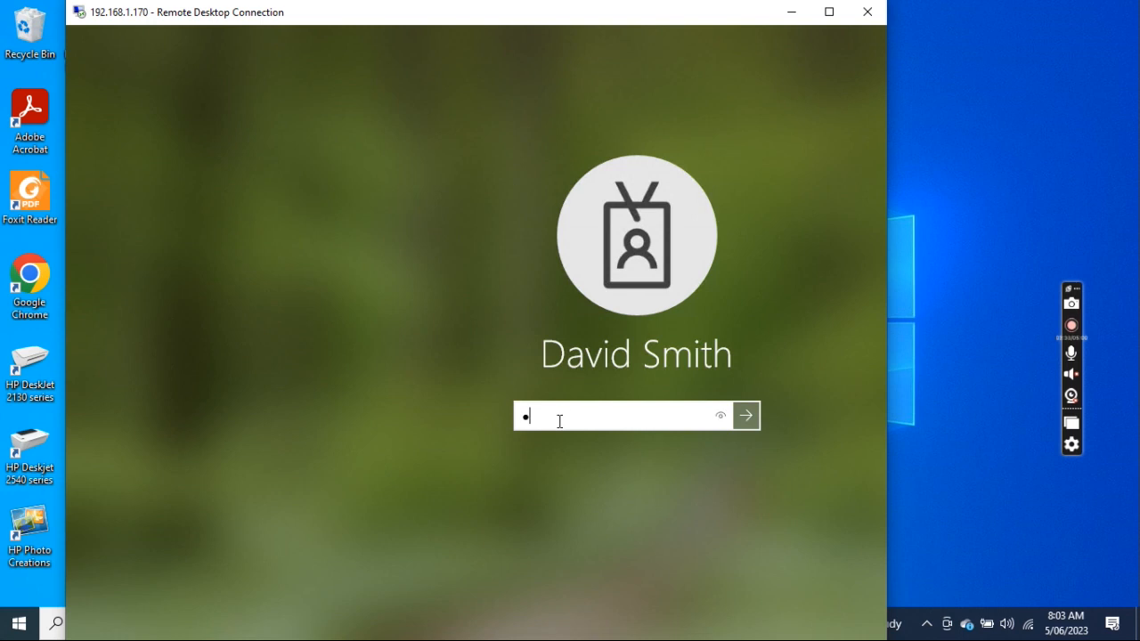
- Sign in to the remote session and show the account overview in Outlook Web App options
type("password")
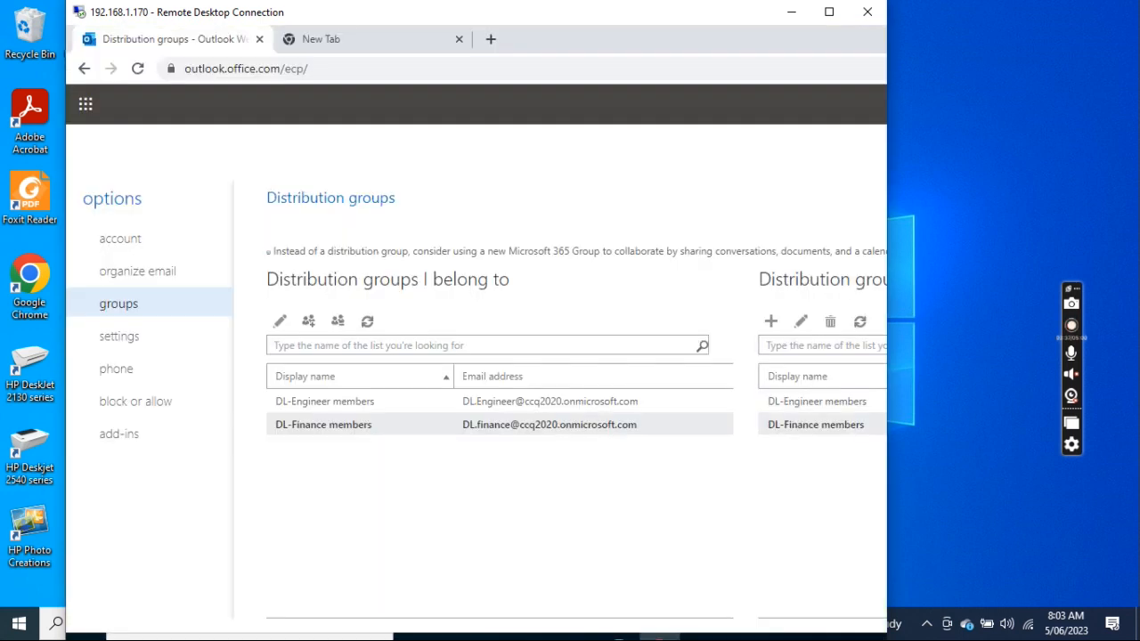
left_click(321, 40)
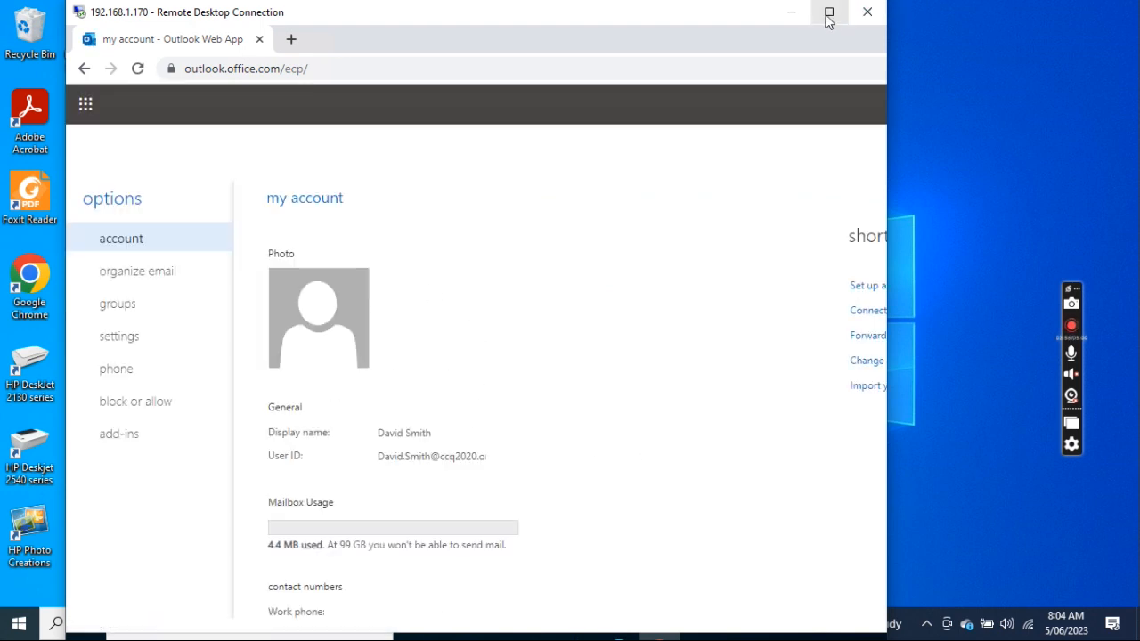
- Maximize the remote window and select DL-HR members under Distribution groups I own
left_click(828, 11)
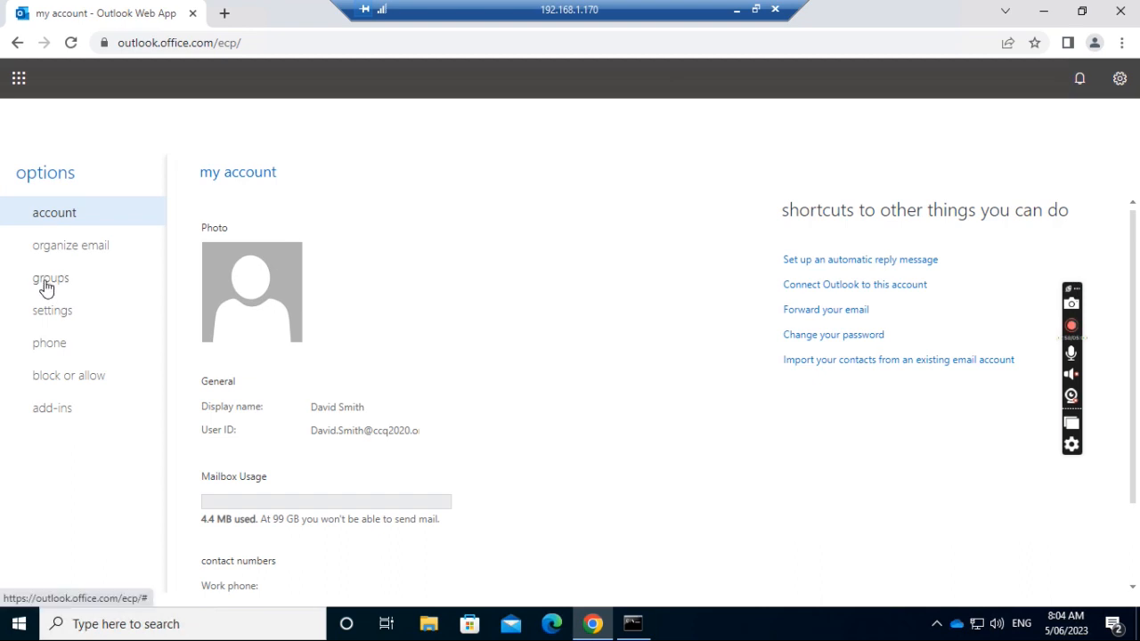
left_click(50, 278)
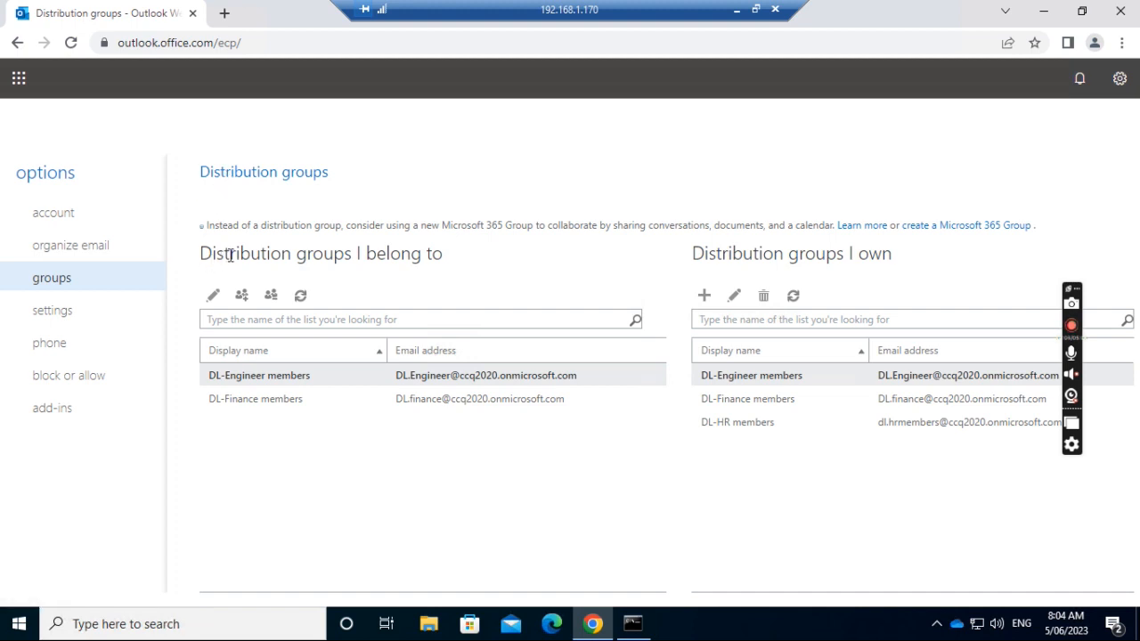
mouse_move(426, 250)
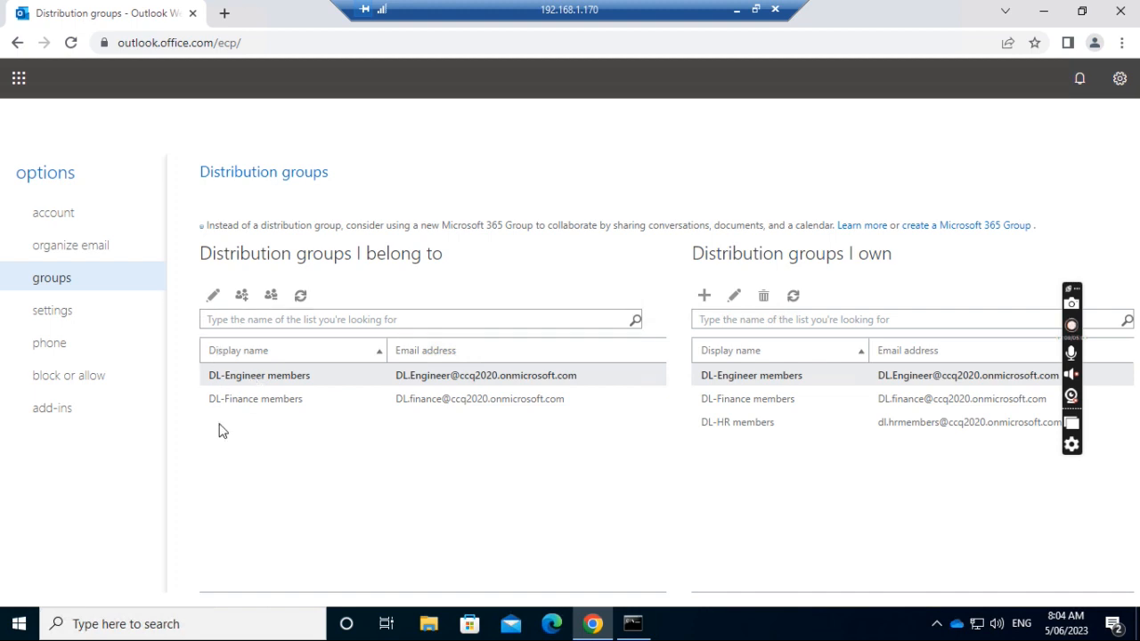
mouse_move(763, 253)
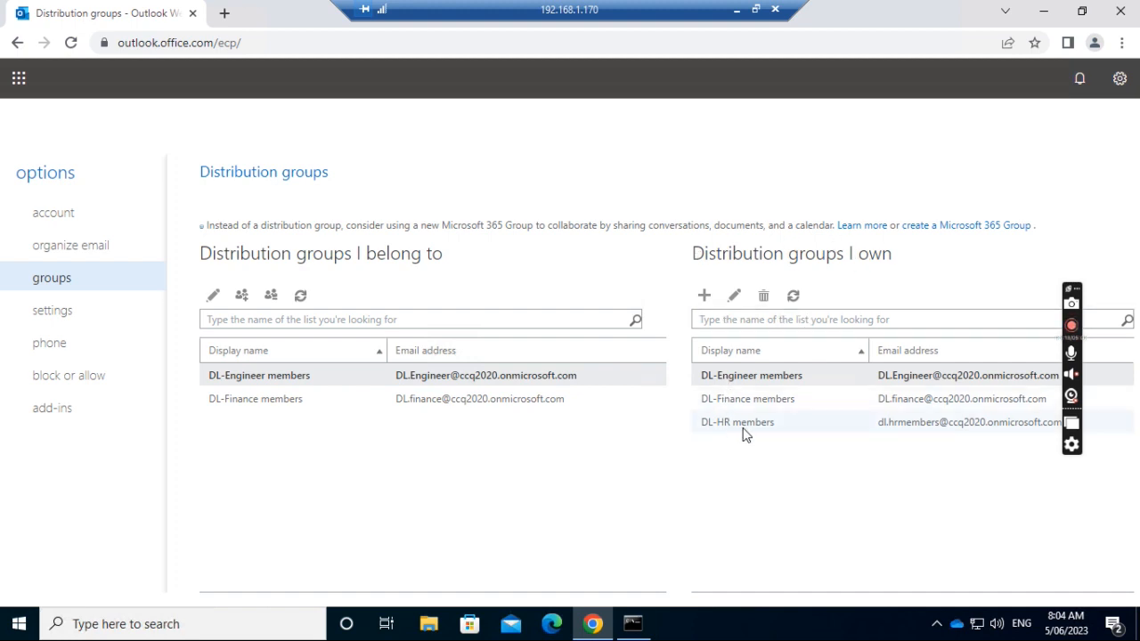
left_click(738, 421)
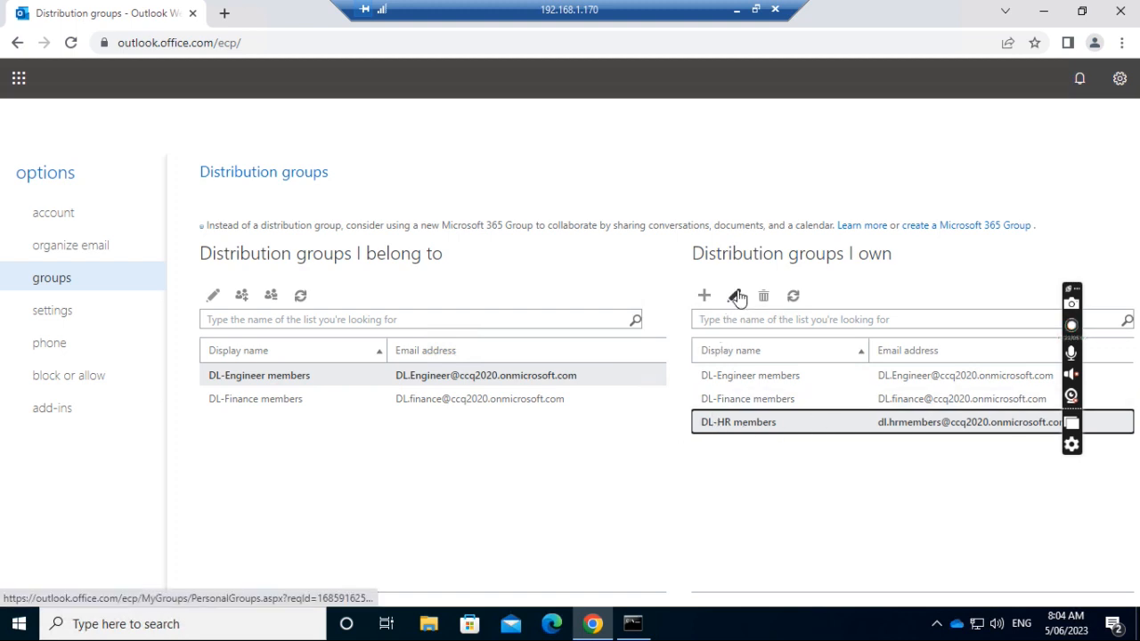
- Edit DL-HR members, review ownership and membership, and start adding members
left_click(738, 296)
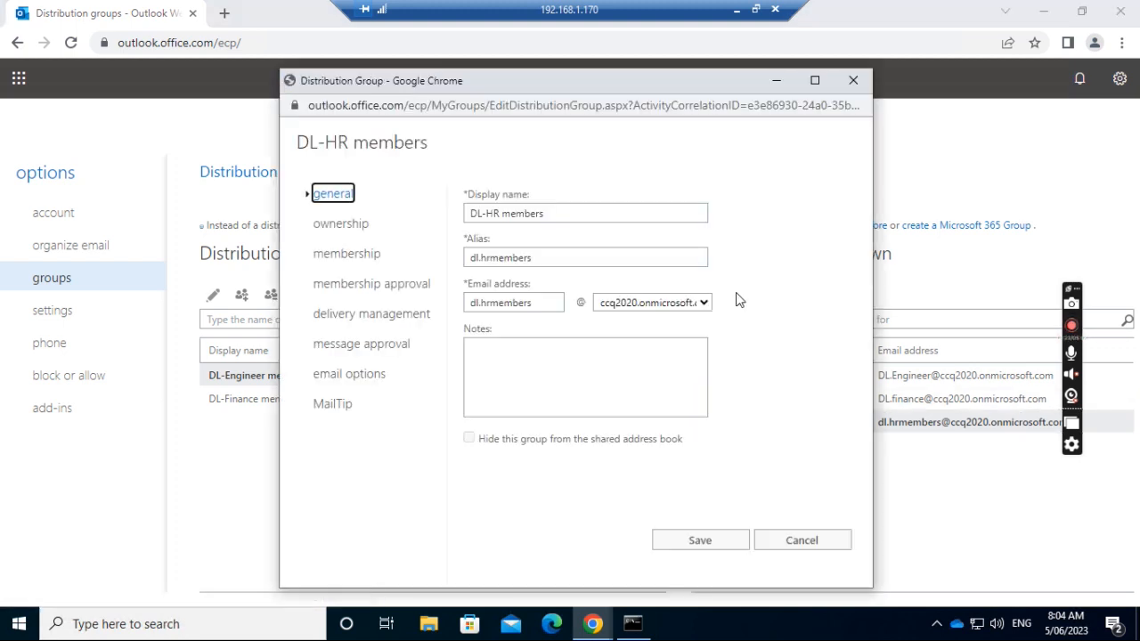
mouse_move(374, 231)
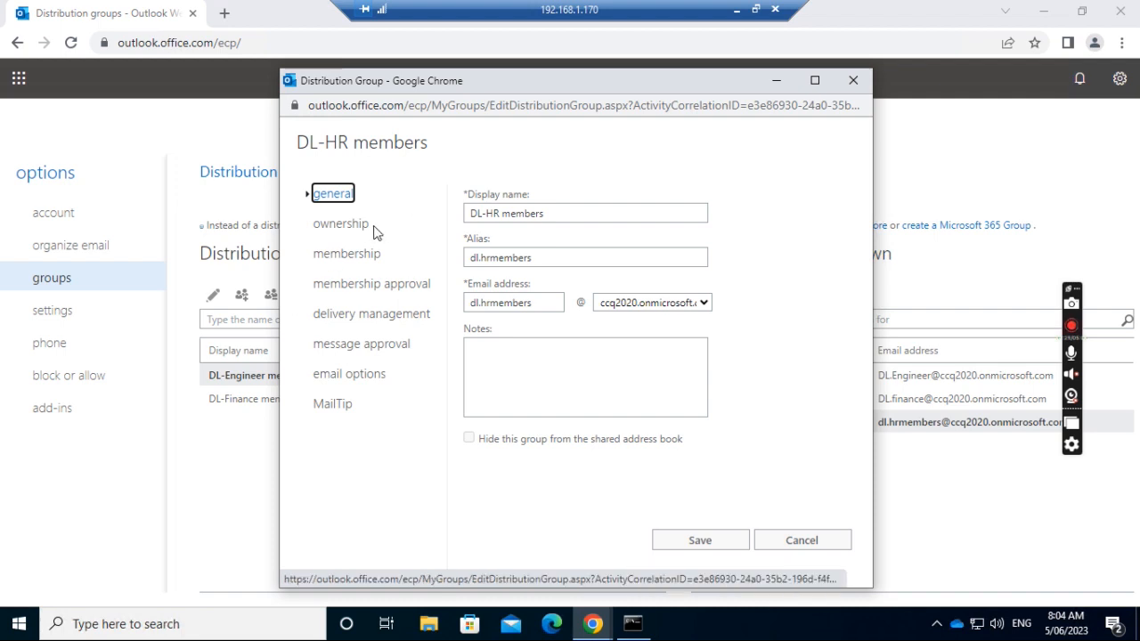
left_click(340, 224)
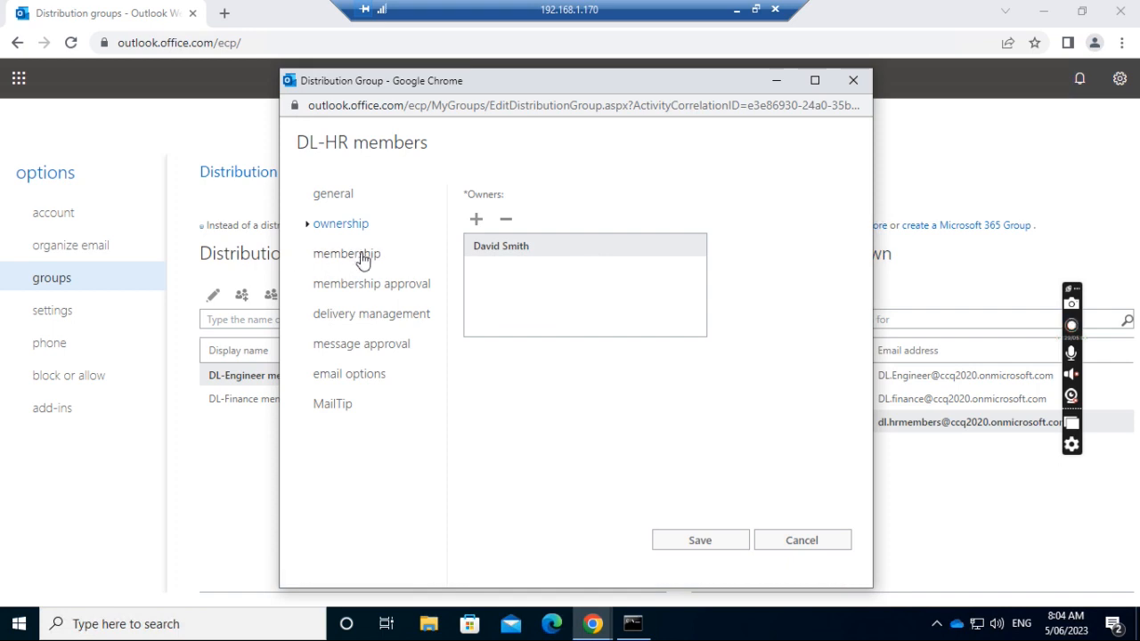
left_click(345, 253)
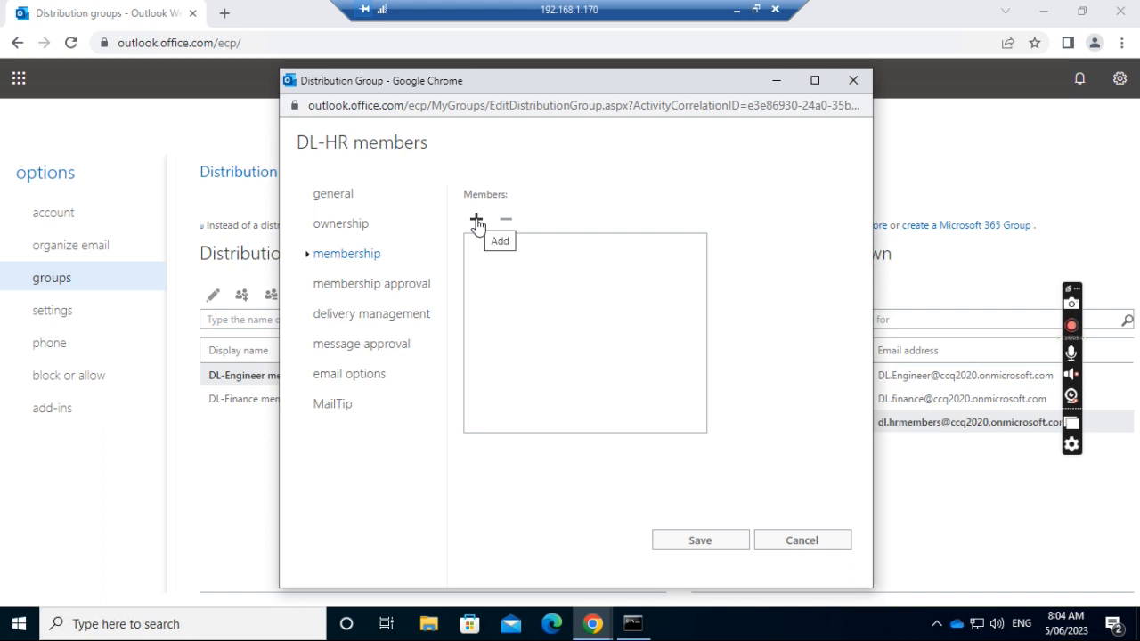
left_click(477, 221)
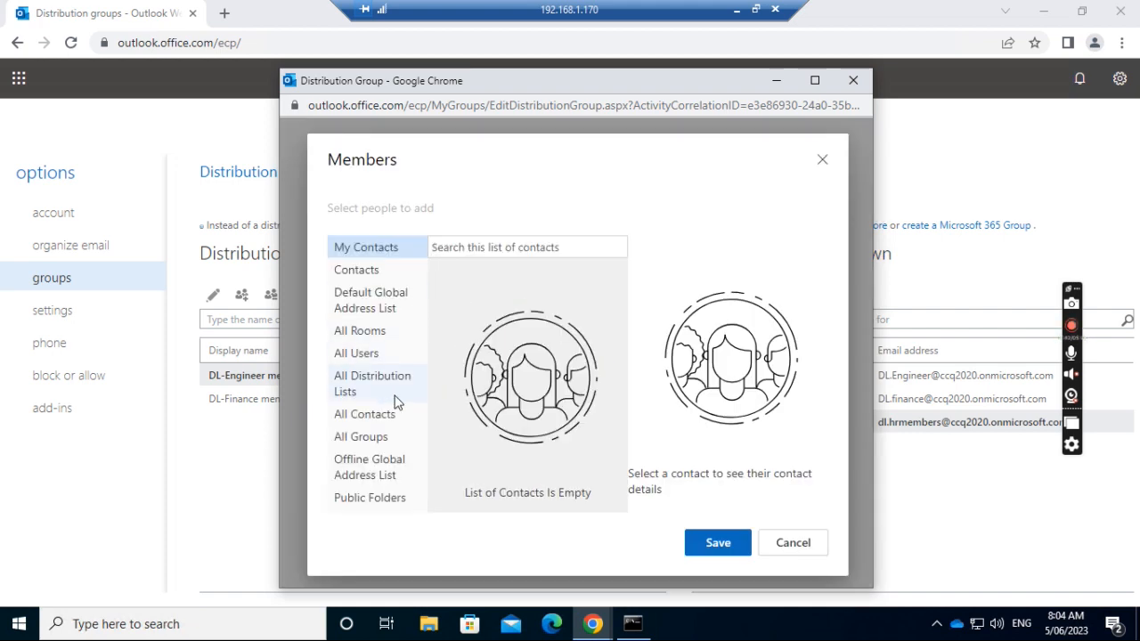
left_click(356, 353)
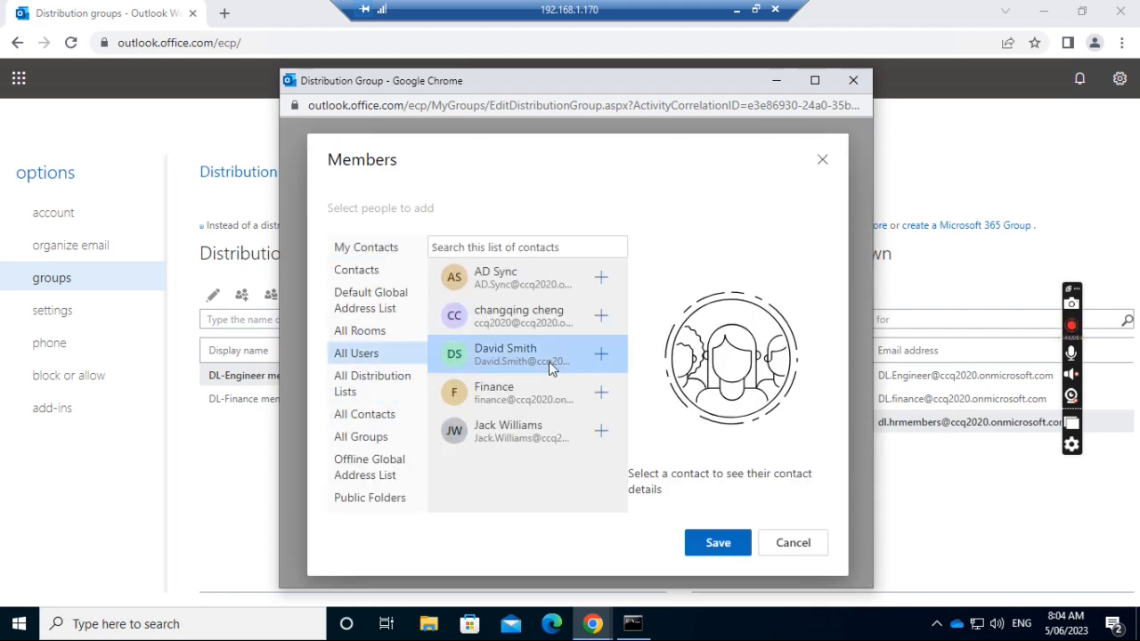
left_click(601, 353)
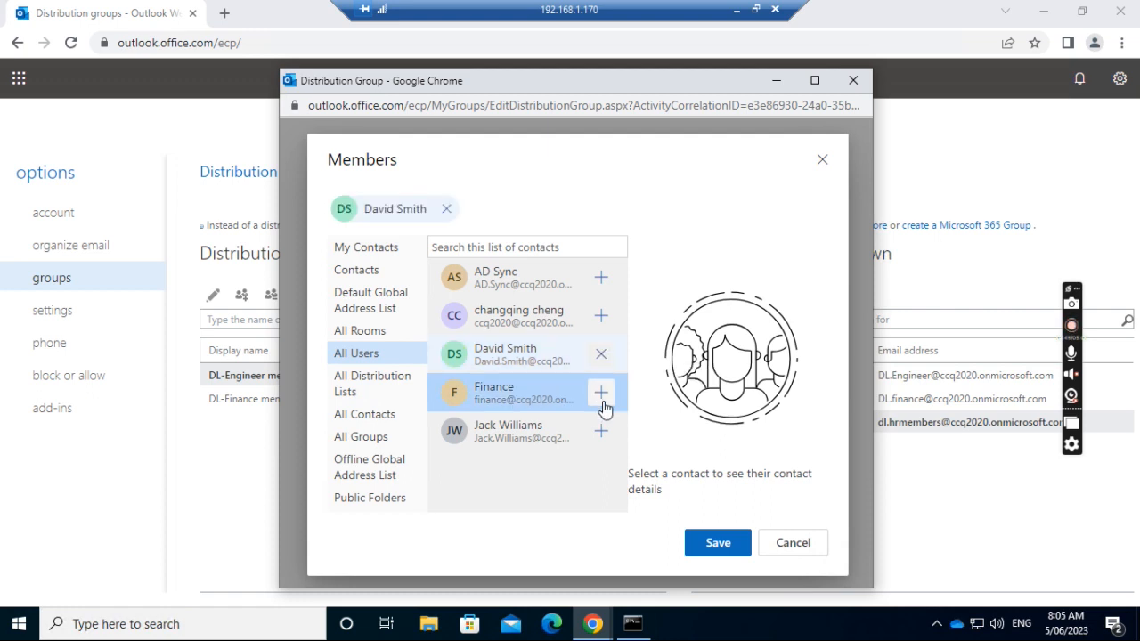
mouse_move(602, 437)
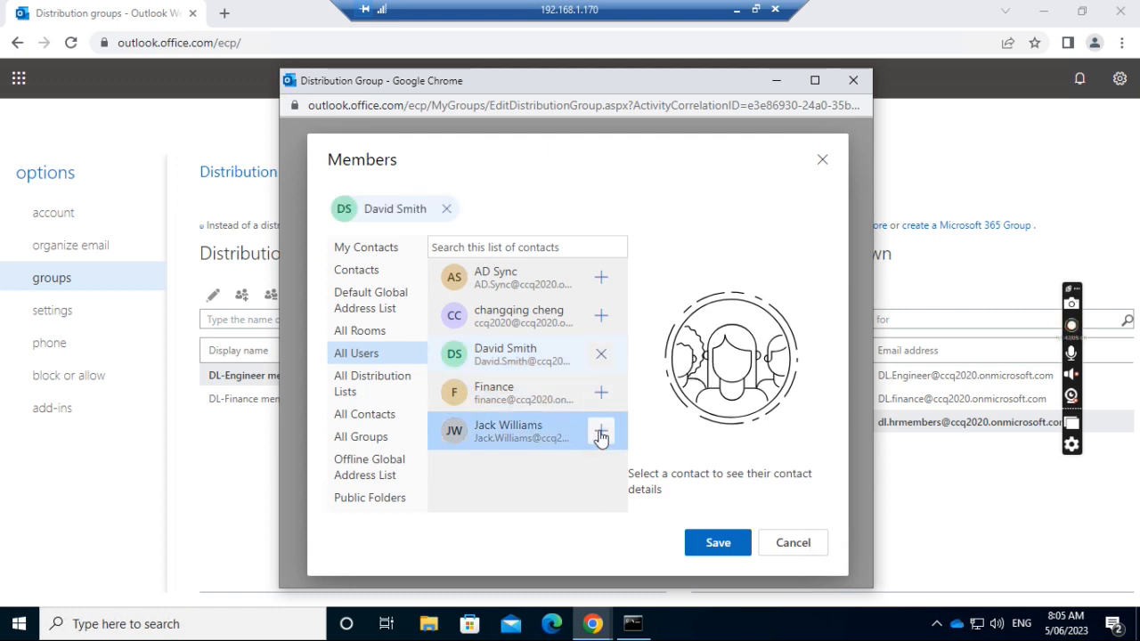
left_click(602, 433)
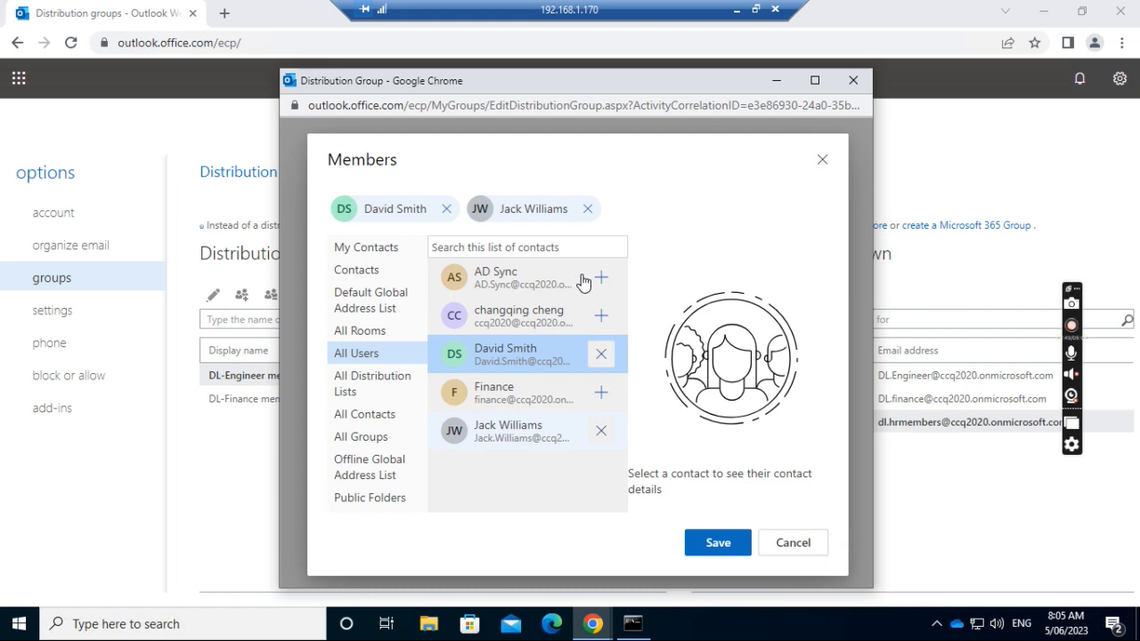
left_click(602, 278)
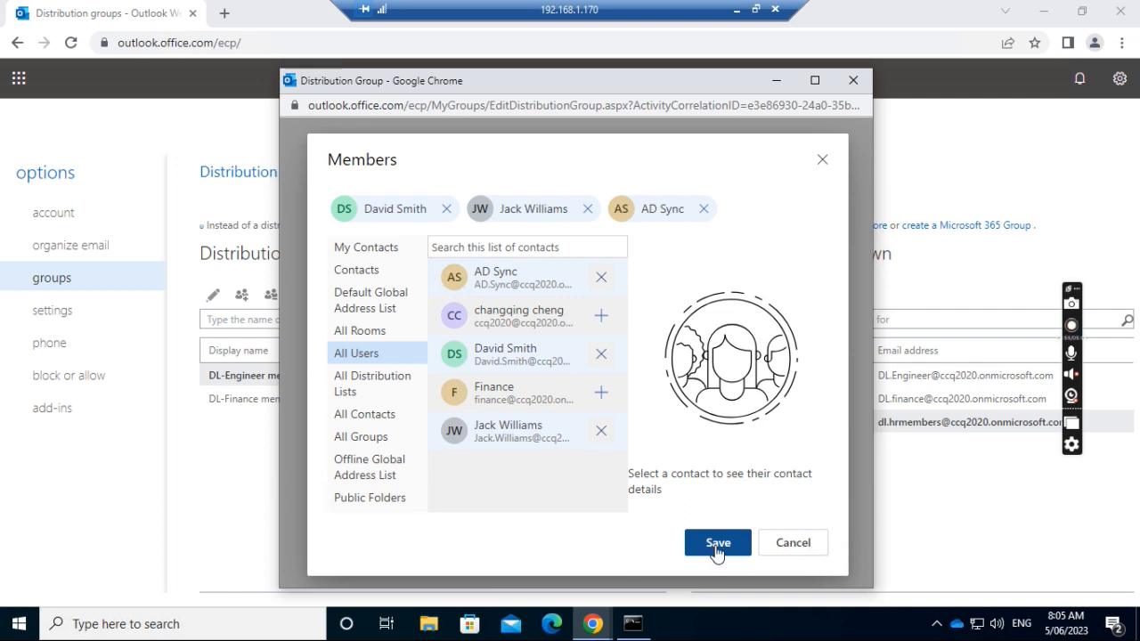
- Save the chosen members and the group's new membership, returning to the distribution groups list
left_click(716, 541)
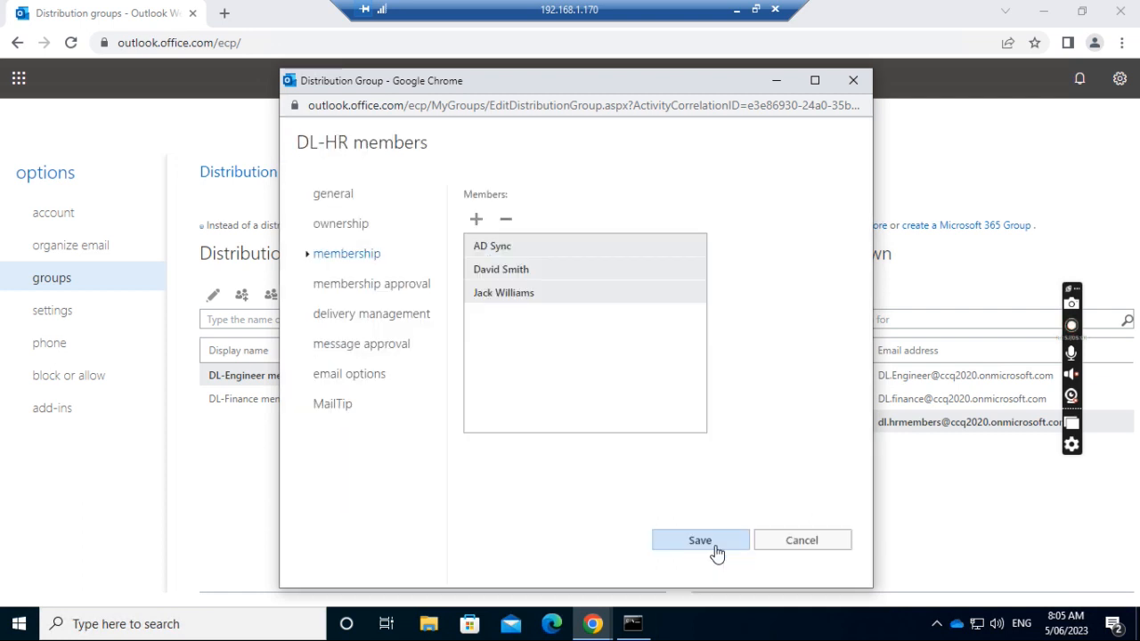
left_click(700, 540)
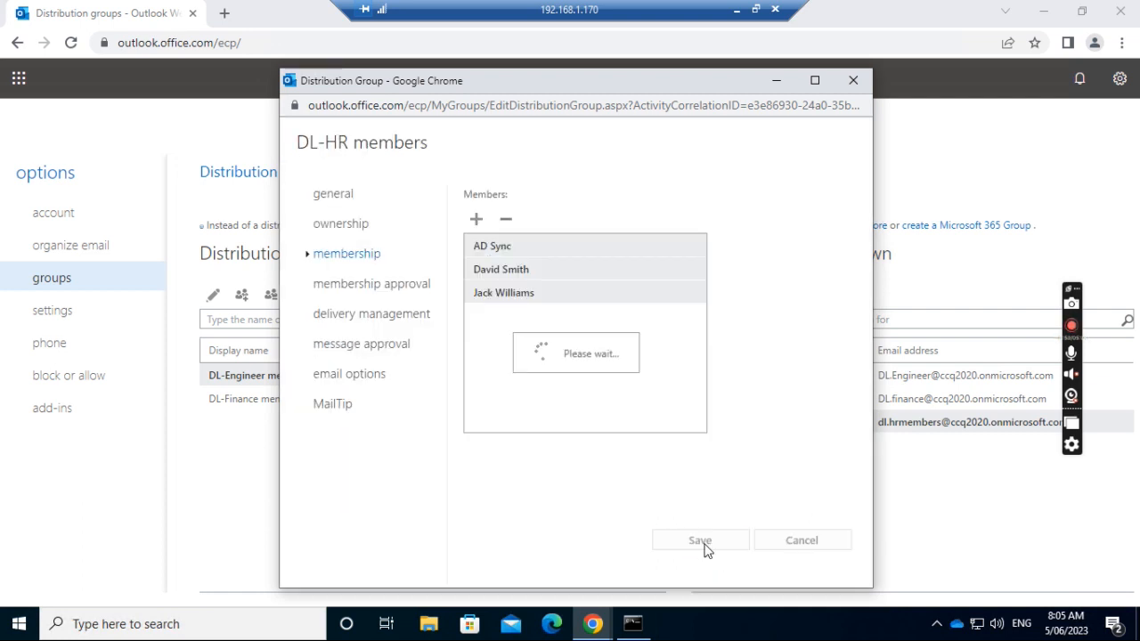
left_click(700, 540)
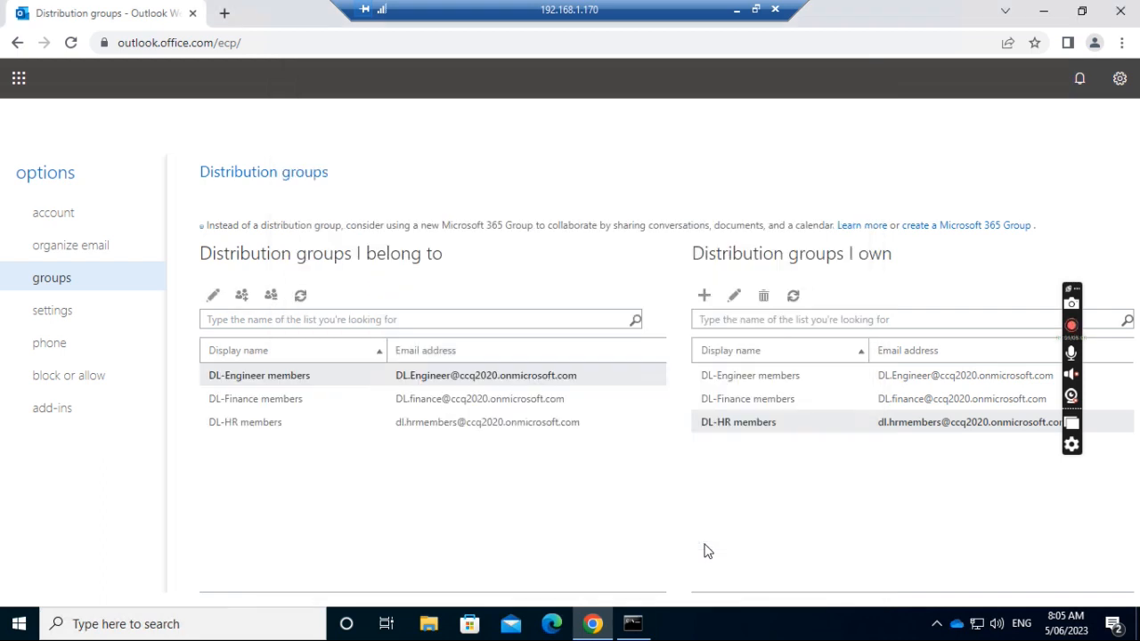
mouse_move(837, 532)
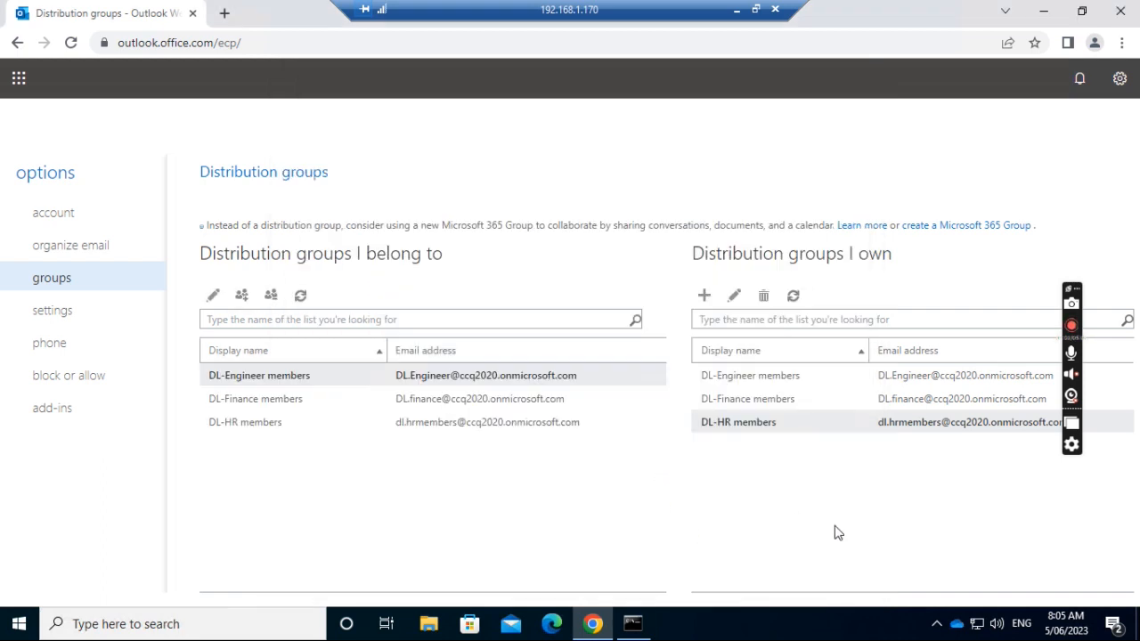